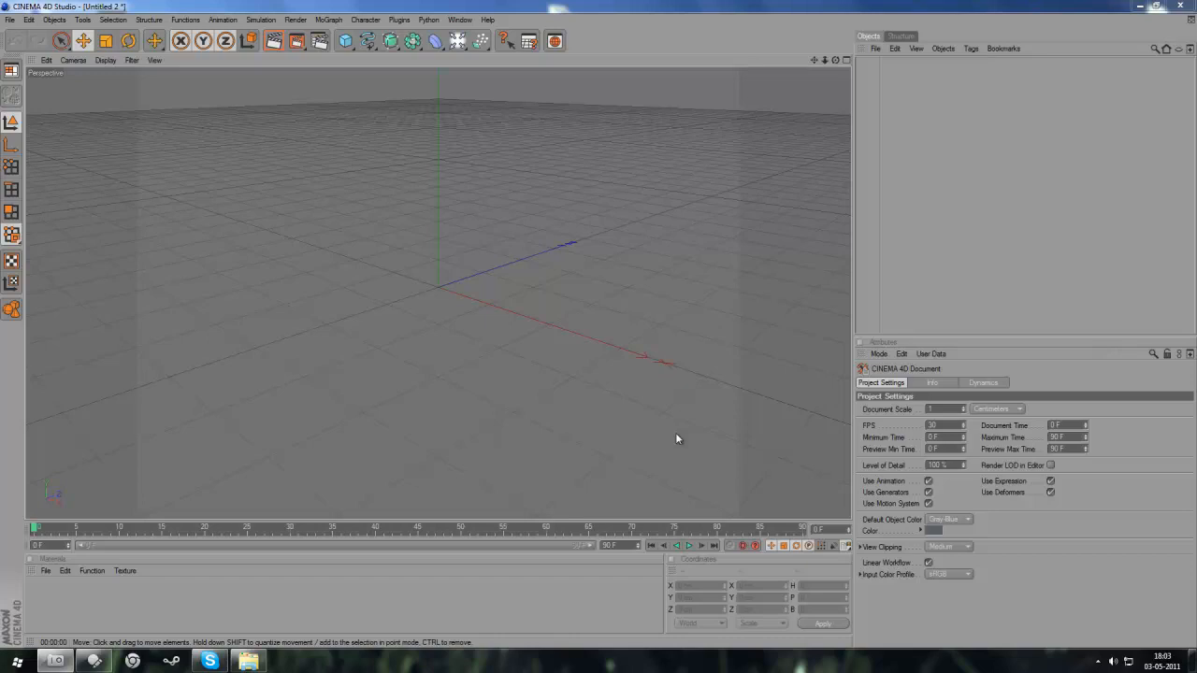
mouse_move(777, 161)
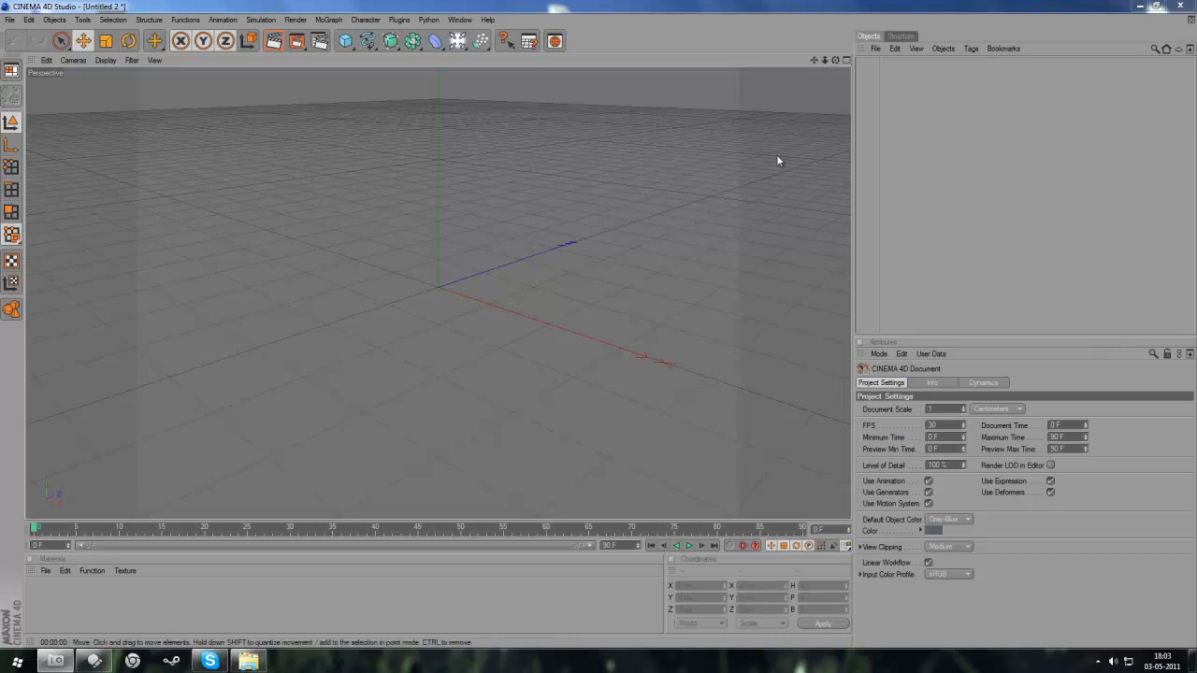
mouse_move(821, 69)
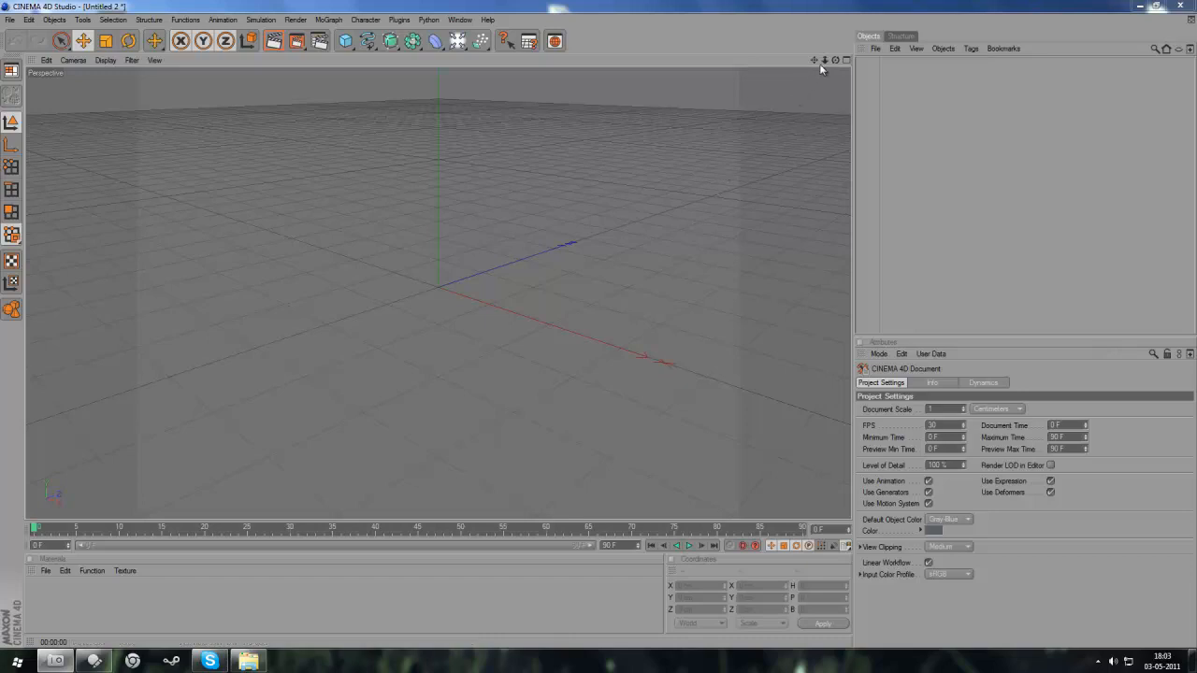
mouse_move(814, 62)
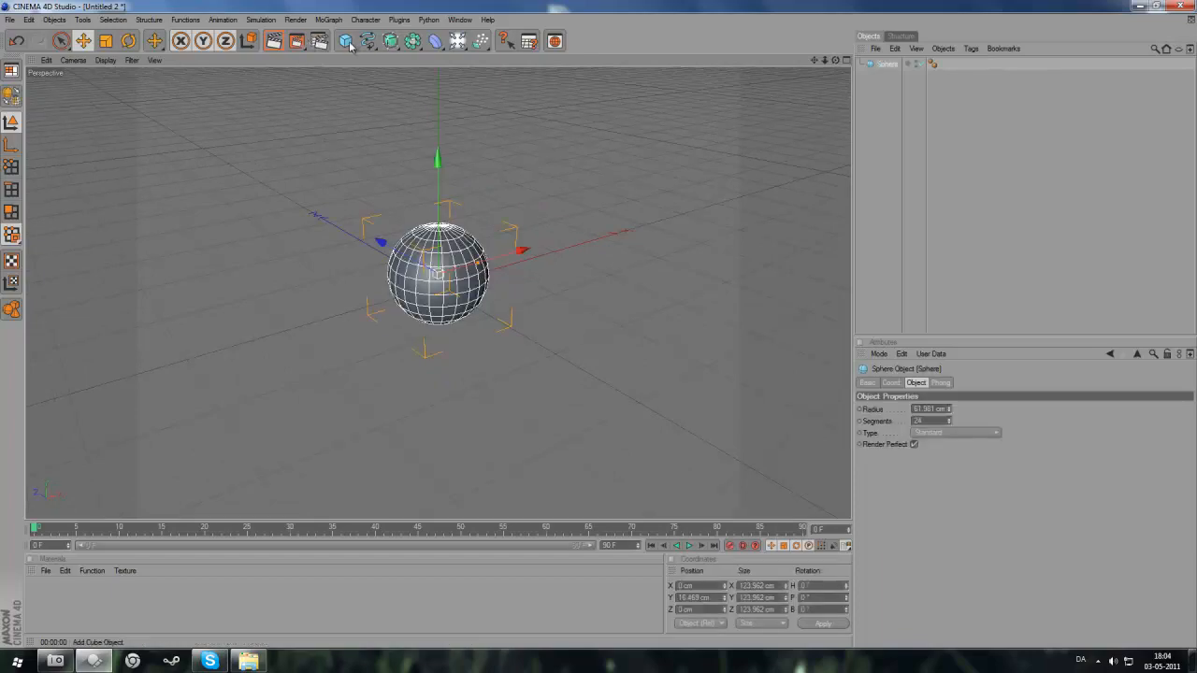
- Add a 300 cm plane named Cloth, 50 by 50 segments, hovering above the sphere
click(345, 40)
text(Cloth)
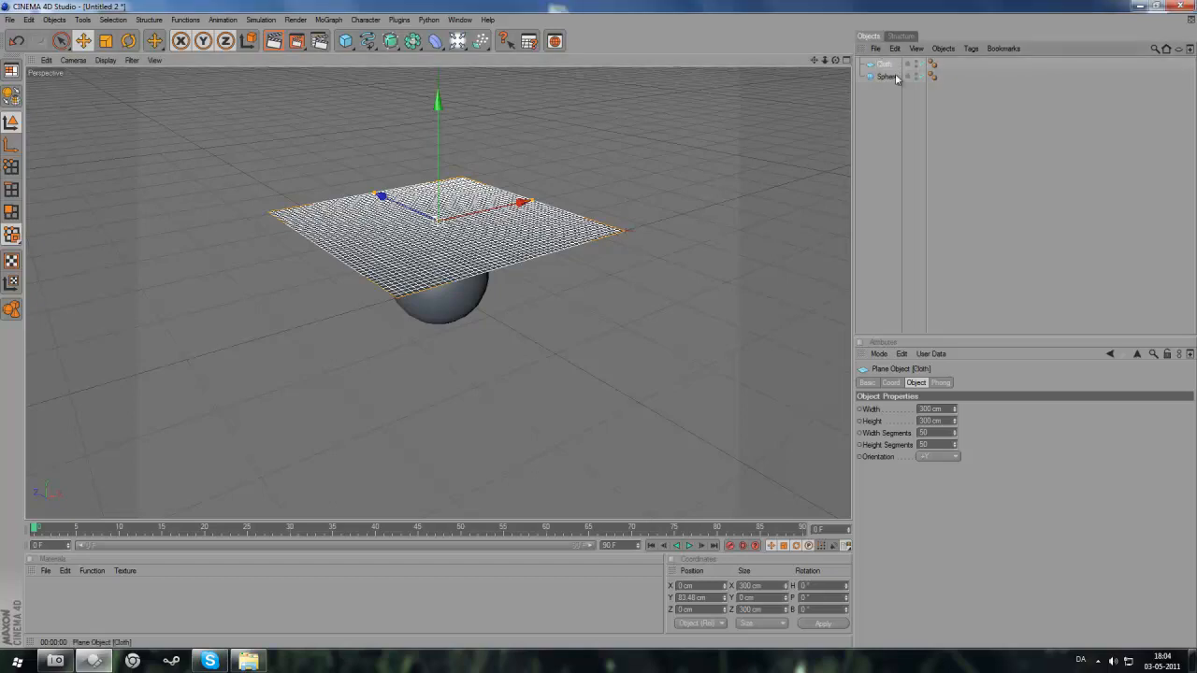
- Rename the sphere Collider and convert both Collider and Cloth to editable polygons
click(887, 76)
text(Collider)
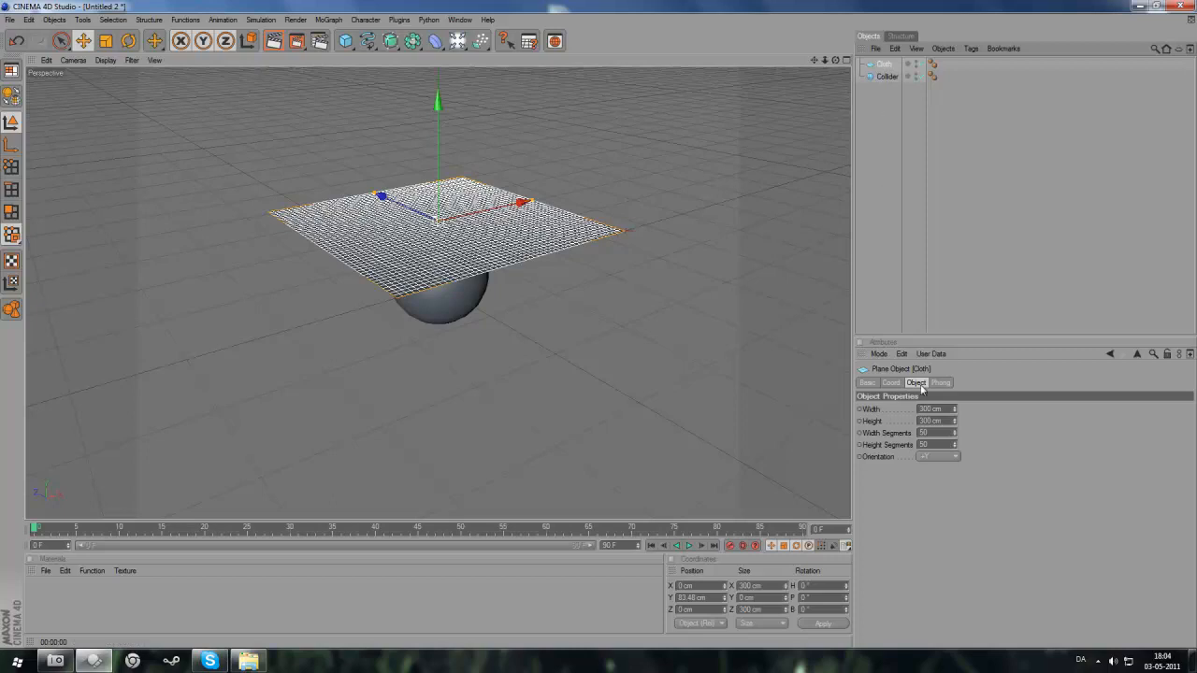
mouse_move(905, 170)
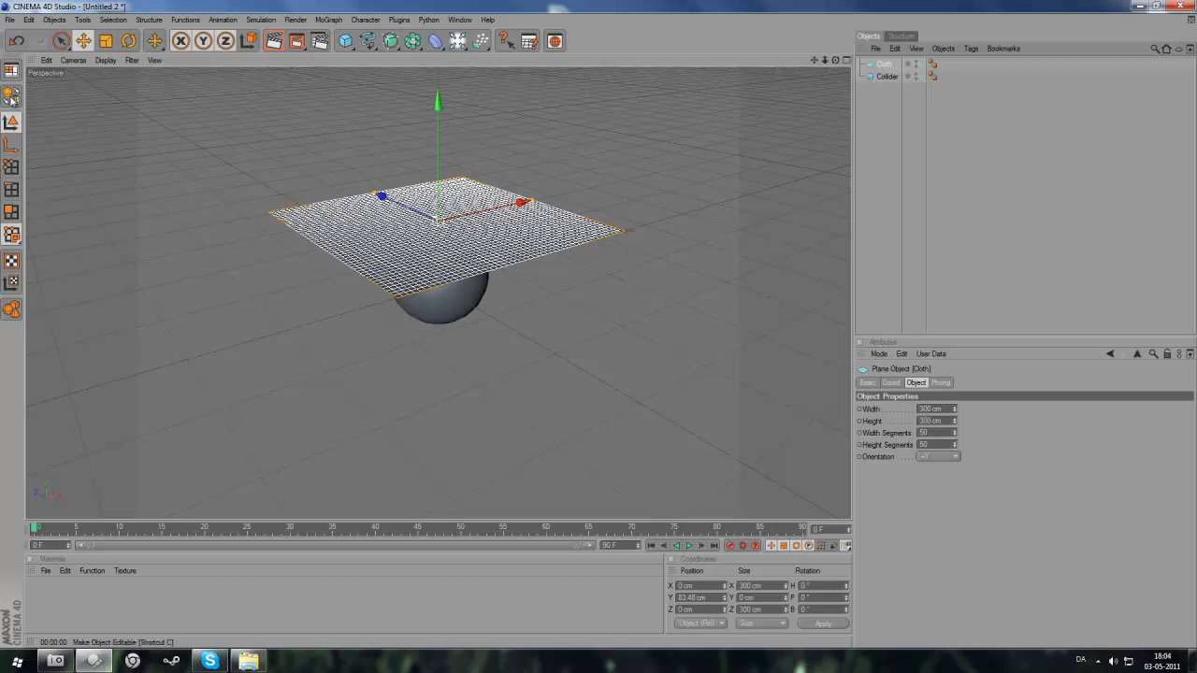
click(886, 76)
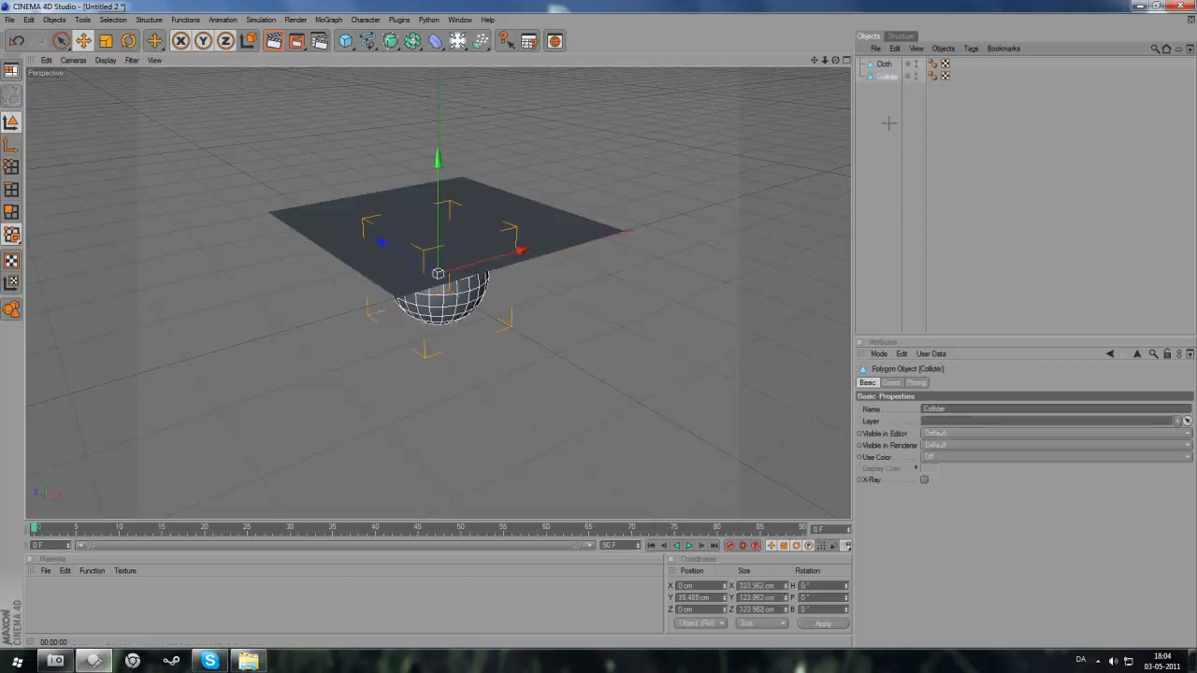
click(884, 65)
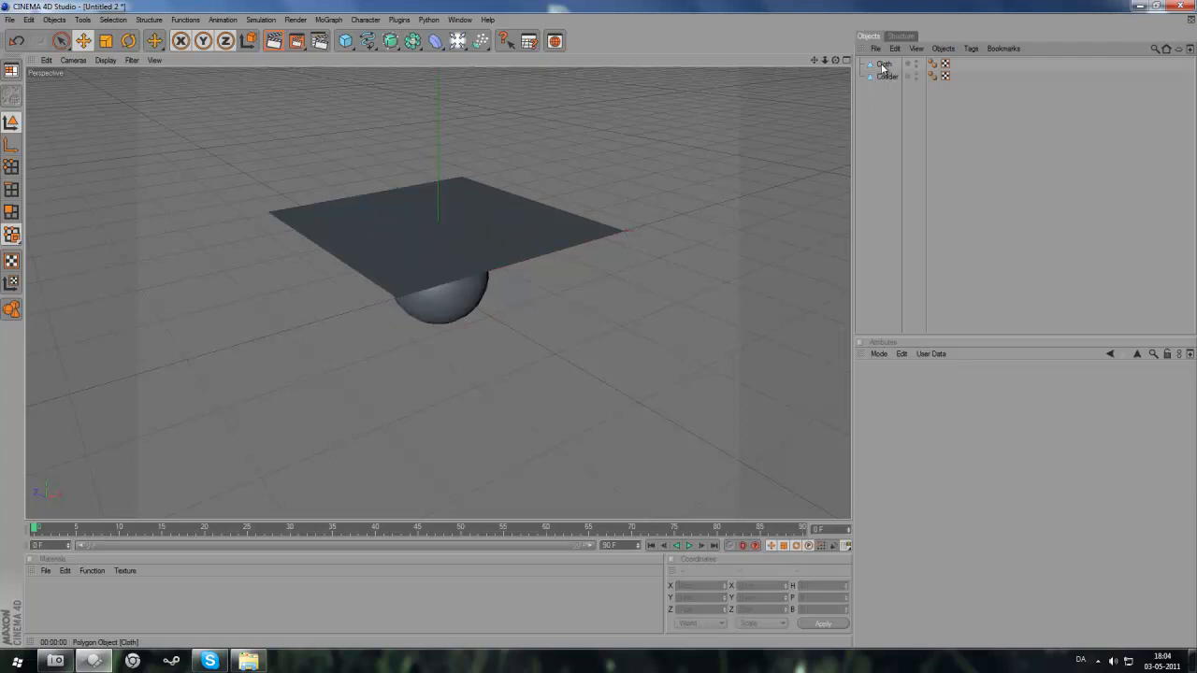
- Add a Cloth tag to the Cloth plane and a Collider tag to the Collider sphere
right_click(883, 64)
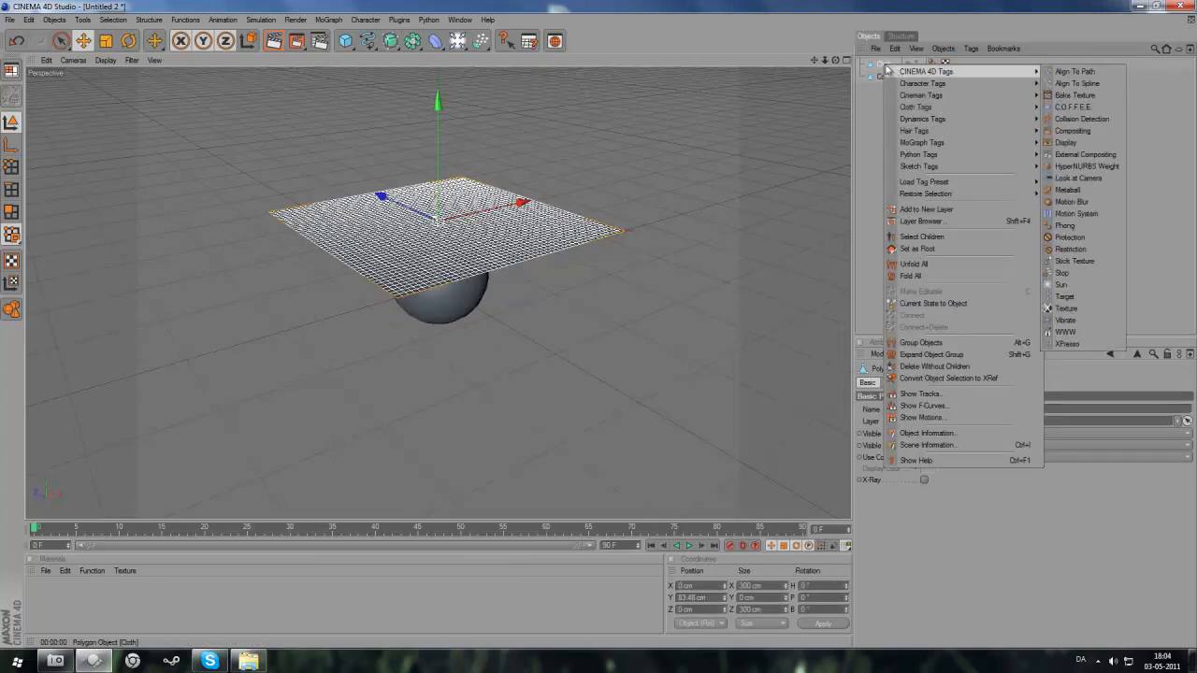
click(916, 106)
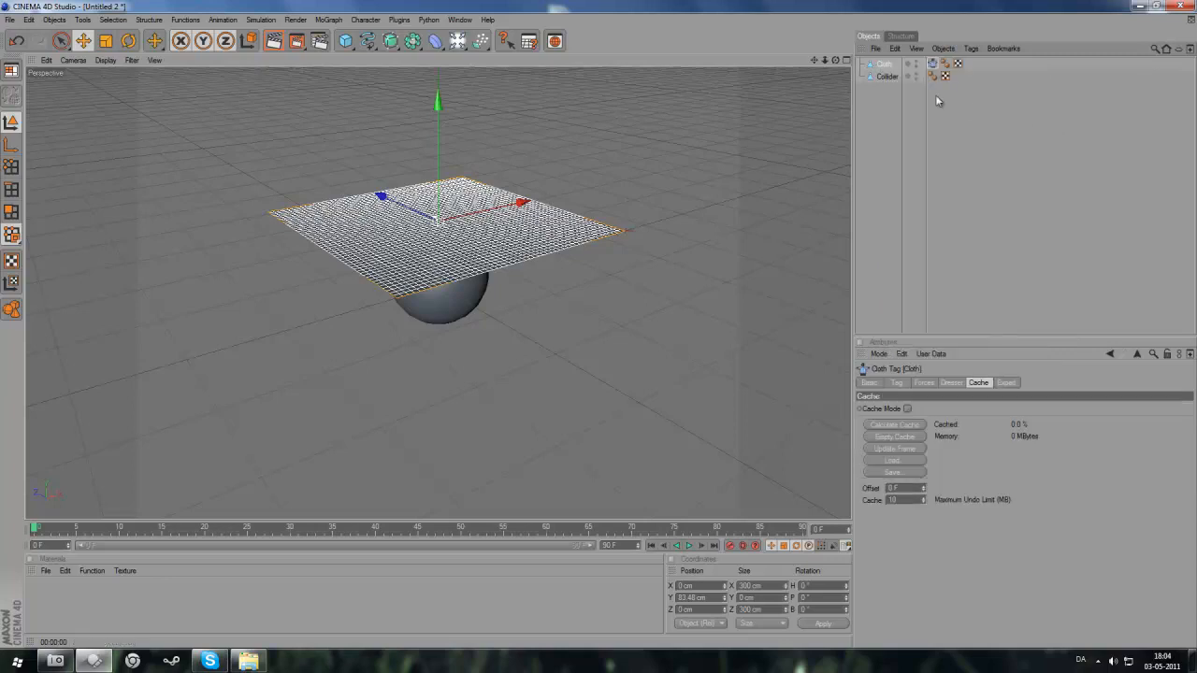
right_click(884, 64)
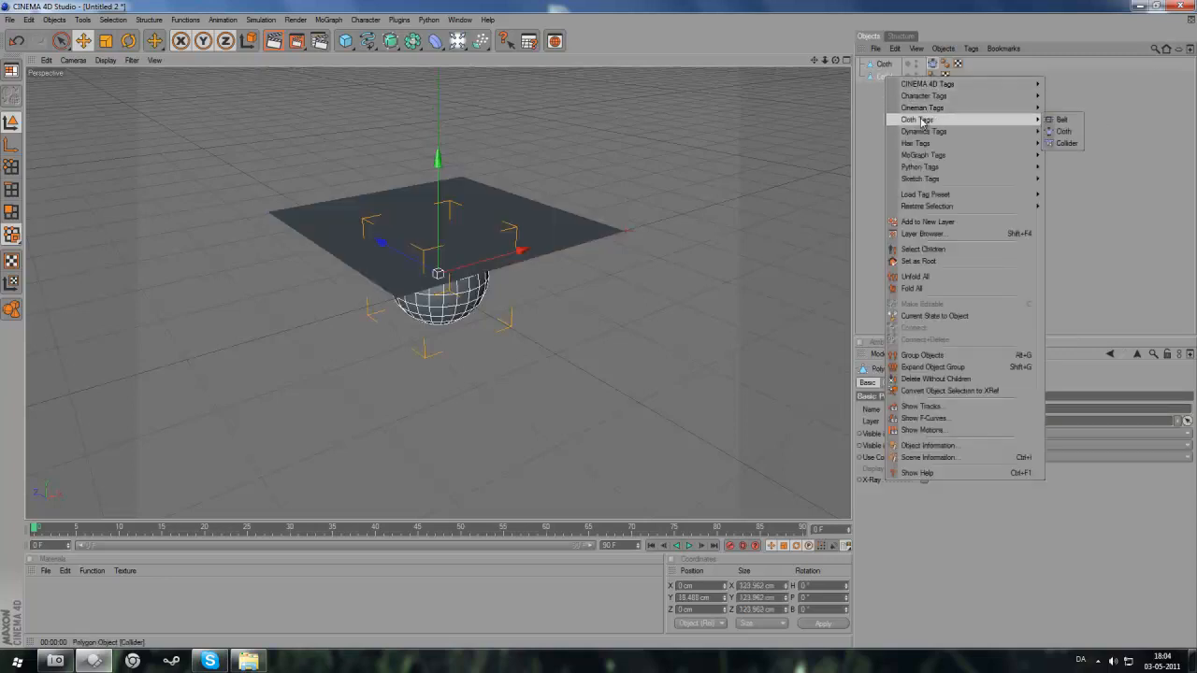
click(1067, 143)
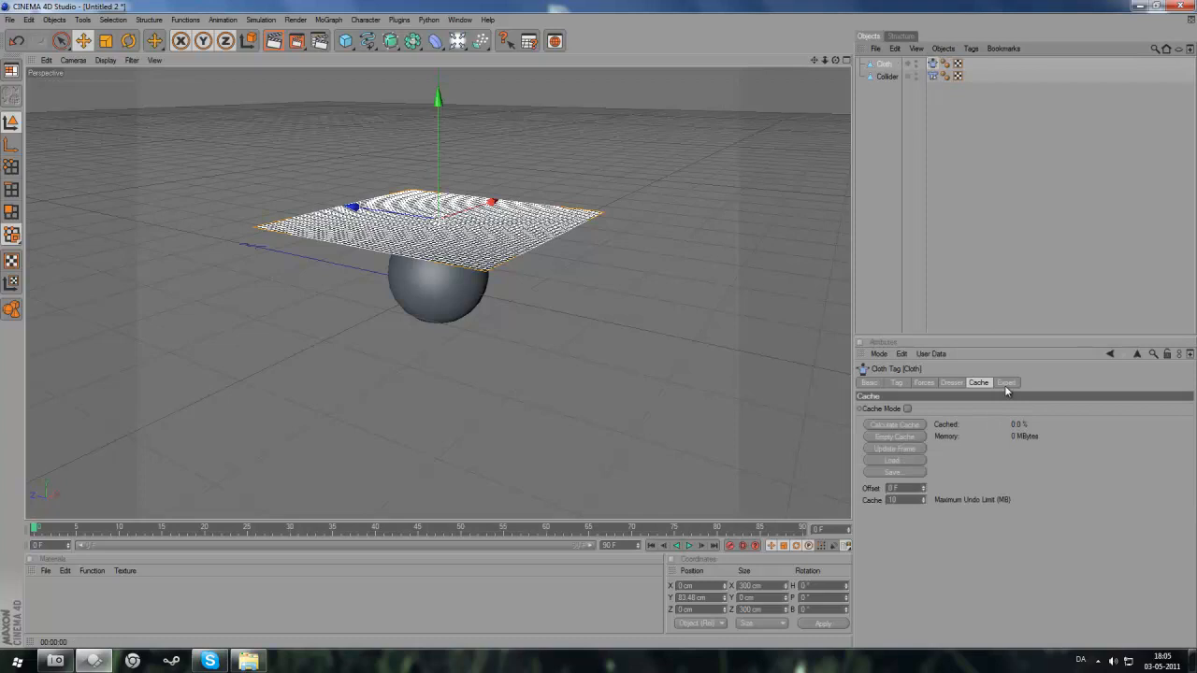
- Set the end frame to 200 F, calculate the cloth cache to 100%, and play it
click(1007, 383)
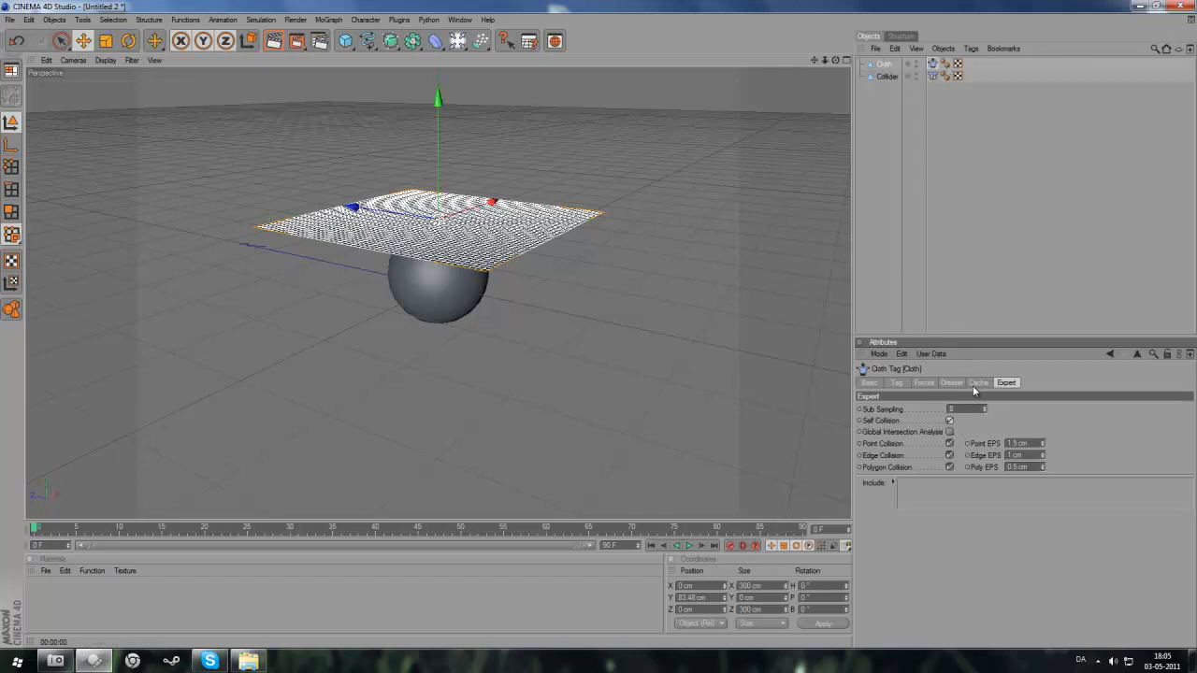
click(979, 383)
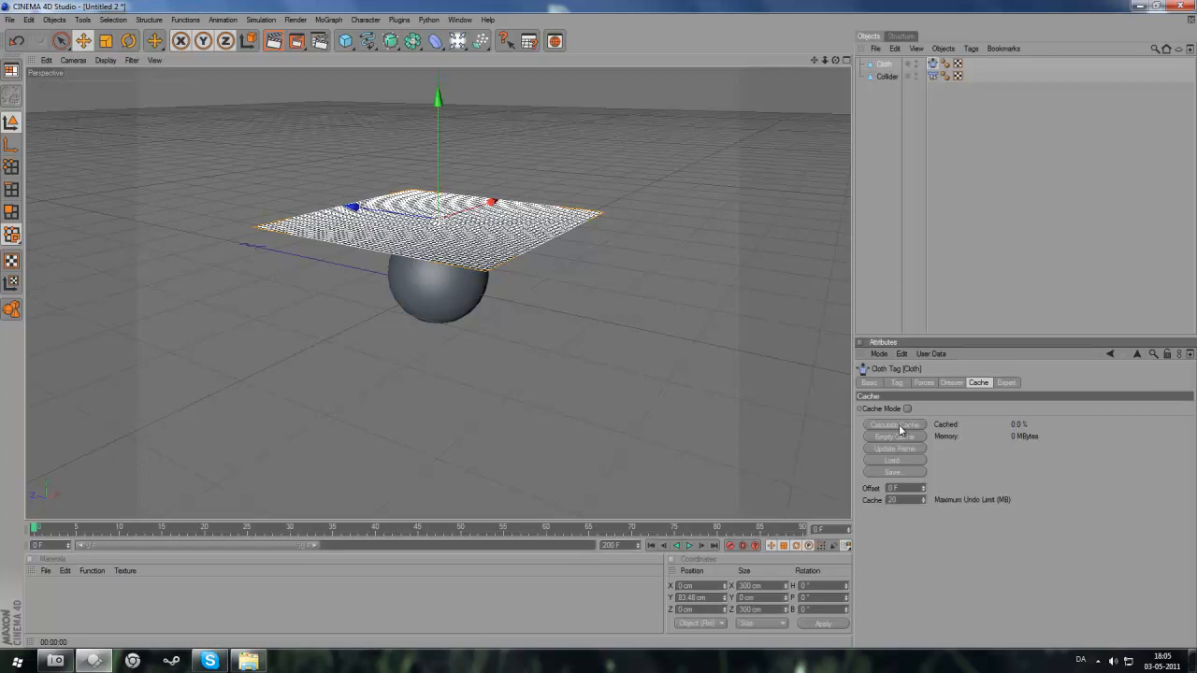
click(894, 425)
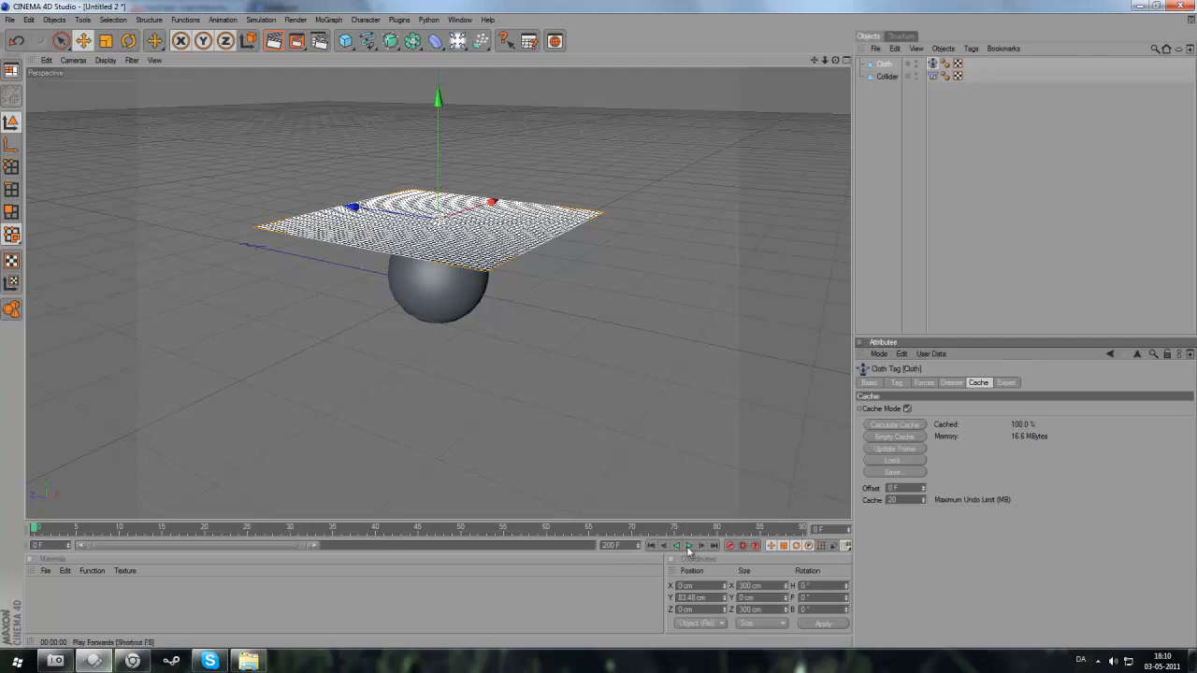
click(688, 545)
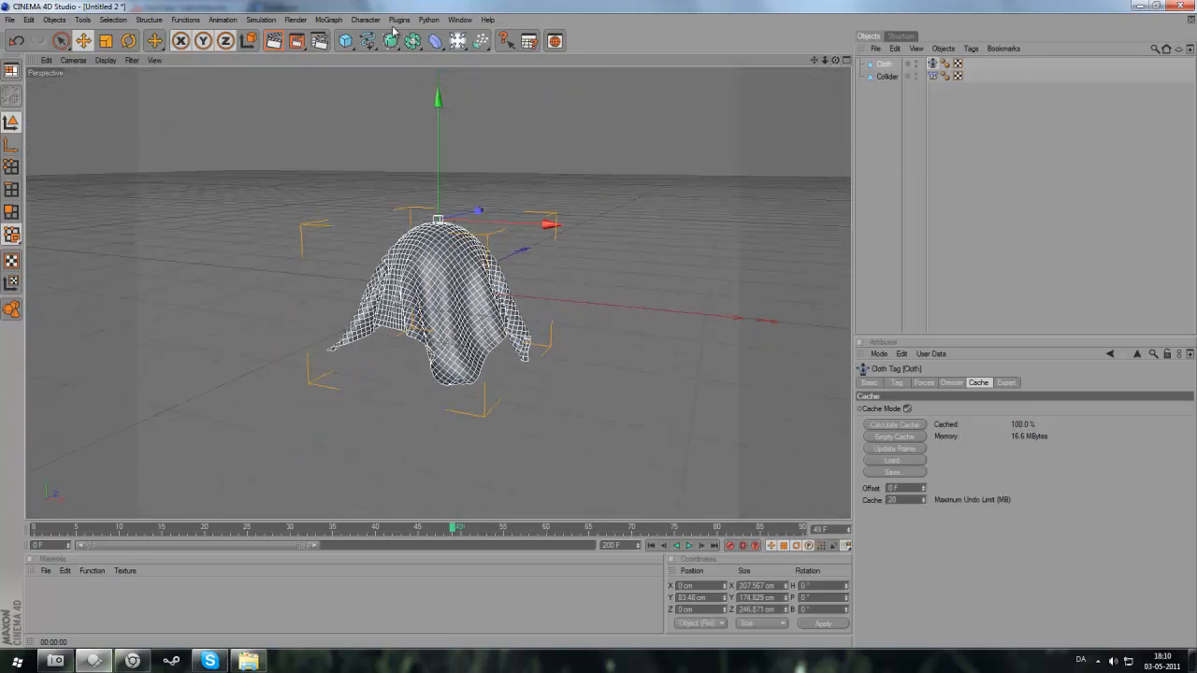
- Let the cloth drop partway onto the sphere and bring up the NURBS generator options
click(345, 40)
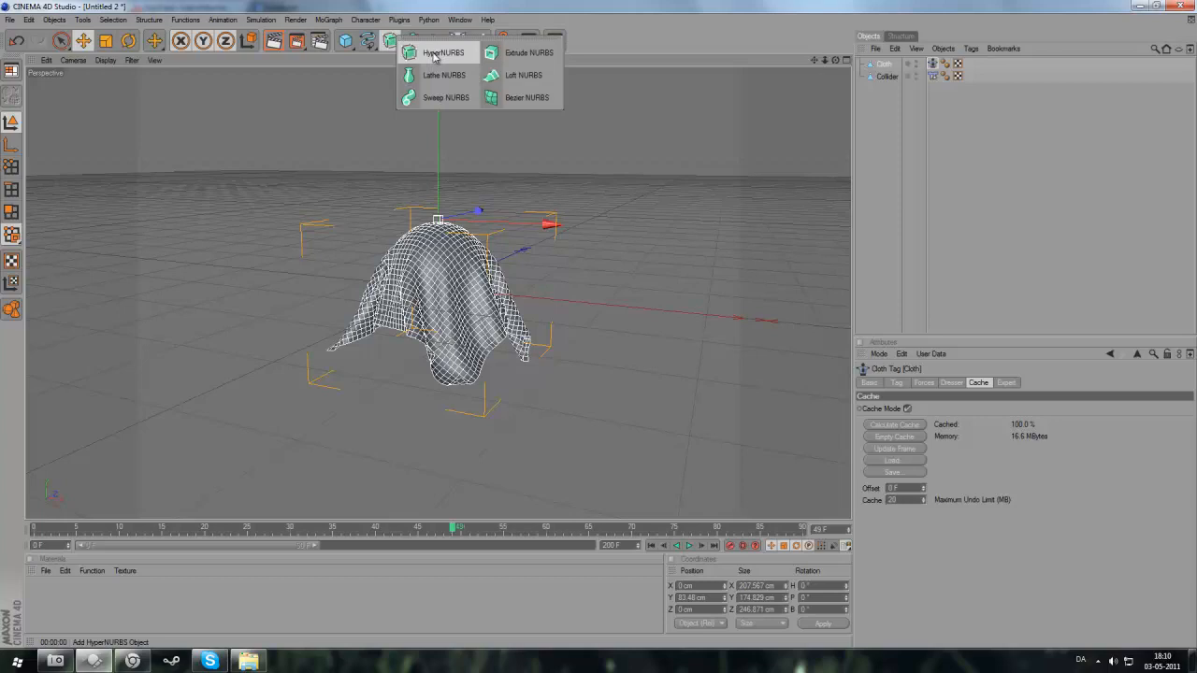
- Add a HyperNURBS over Cloth, then play, rewind and replay the smoothed drape
click(444, 52)
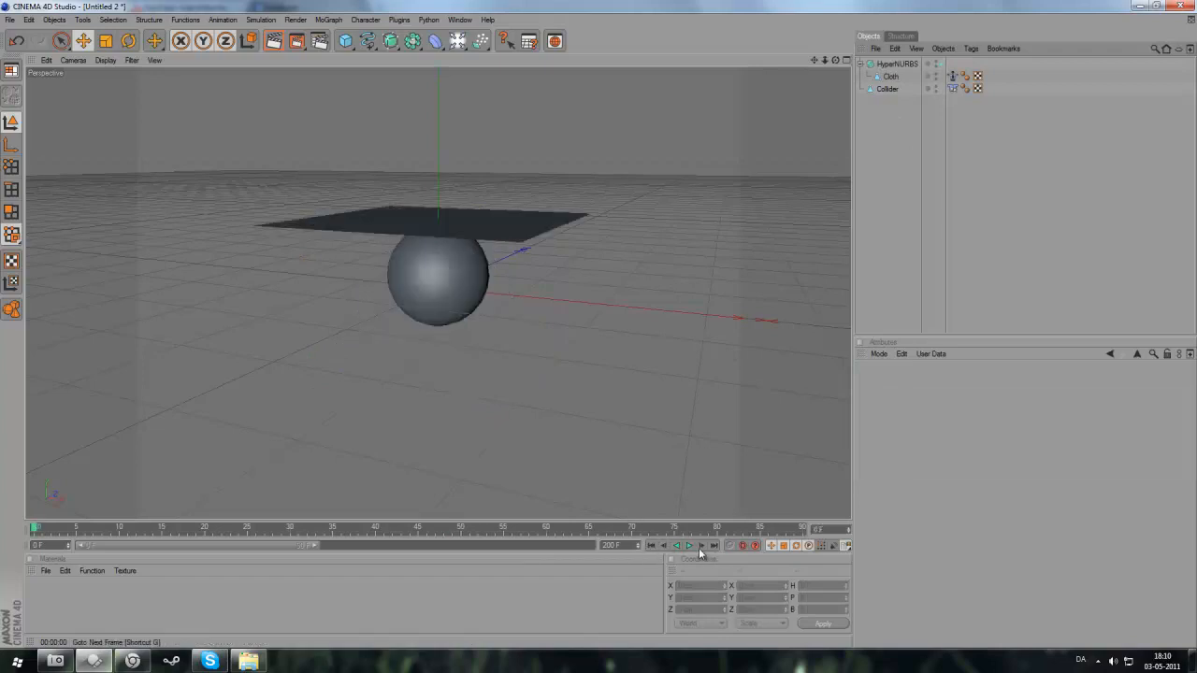
click(677, 545)
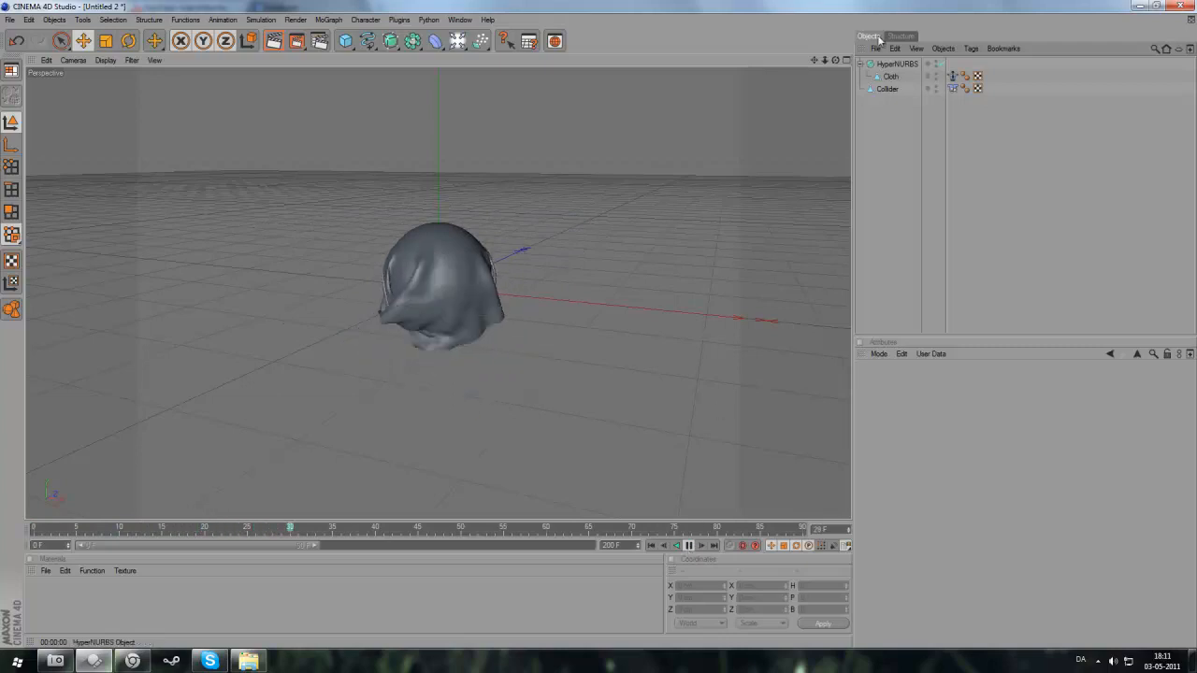
click(688, 545)
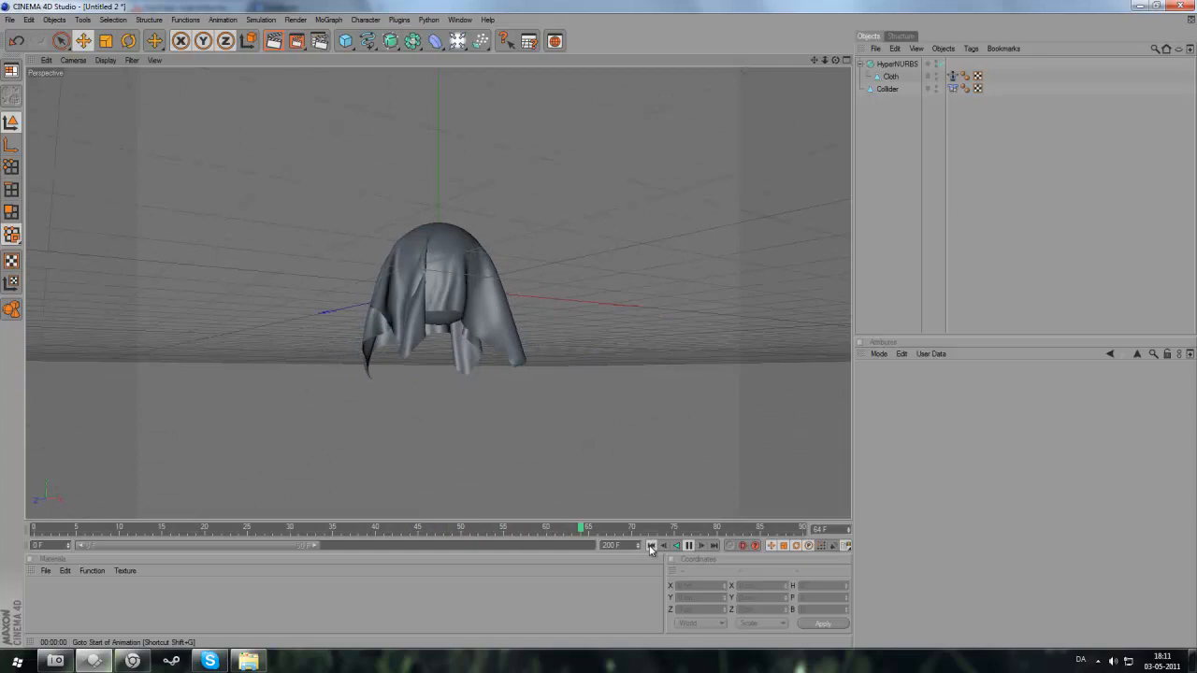
click(676, 546)
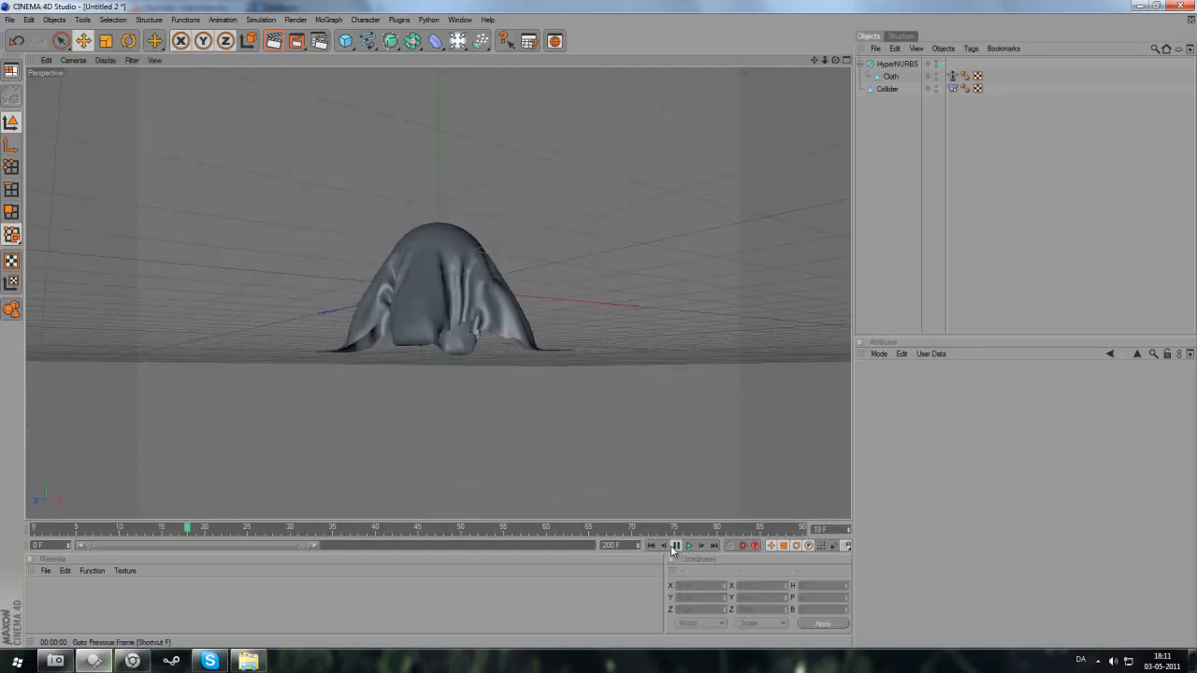
click(689, 545)
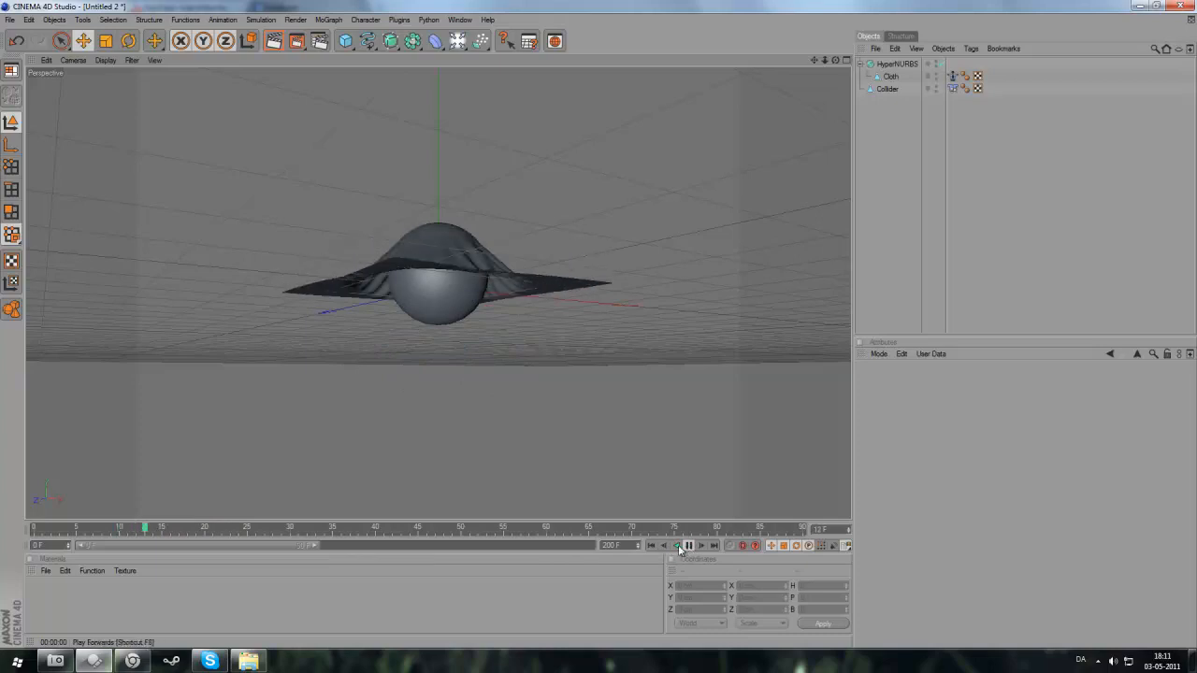
click(688, 545)
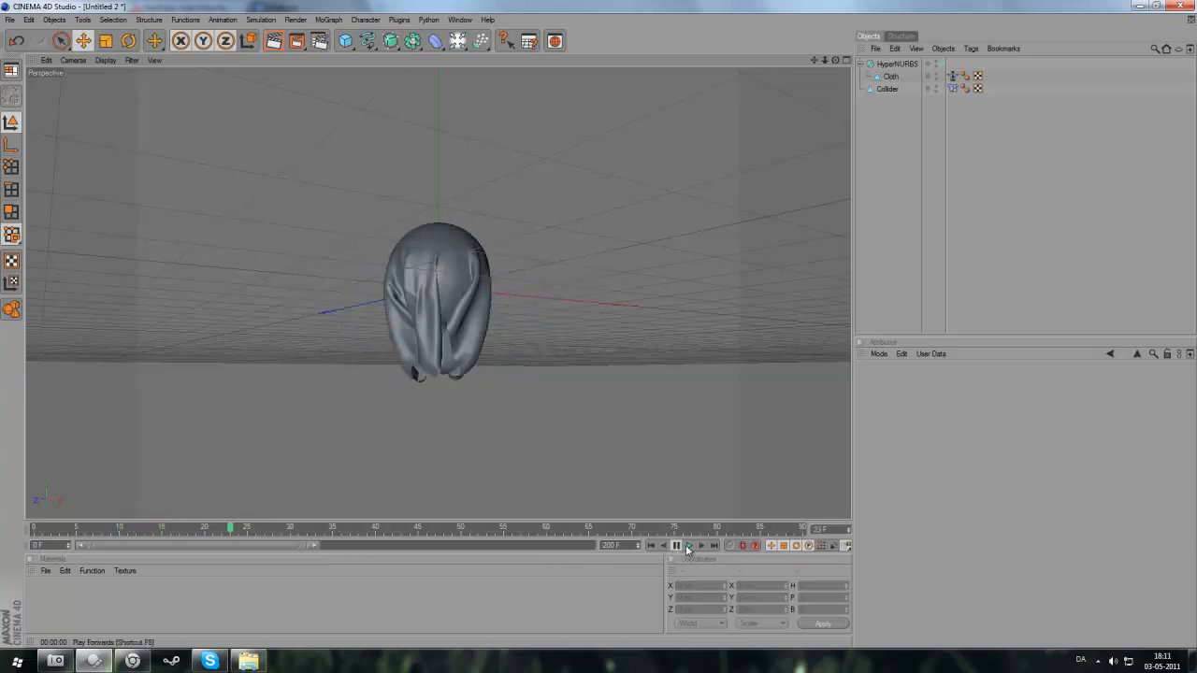
click(688, 545)
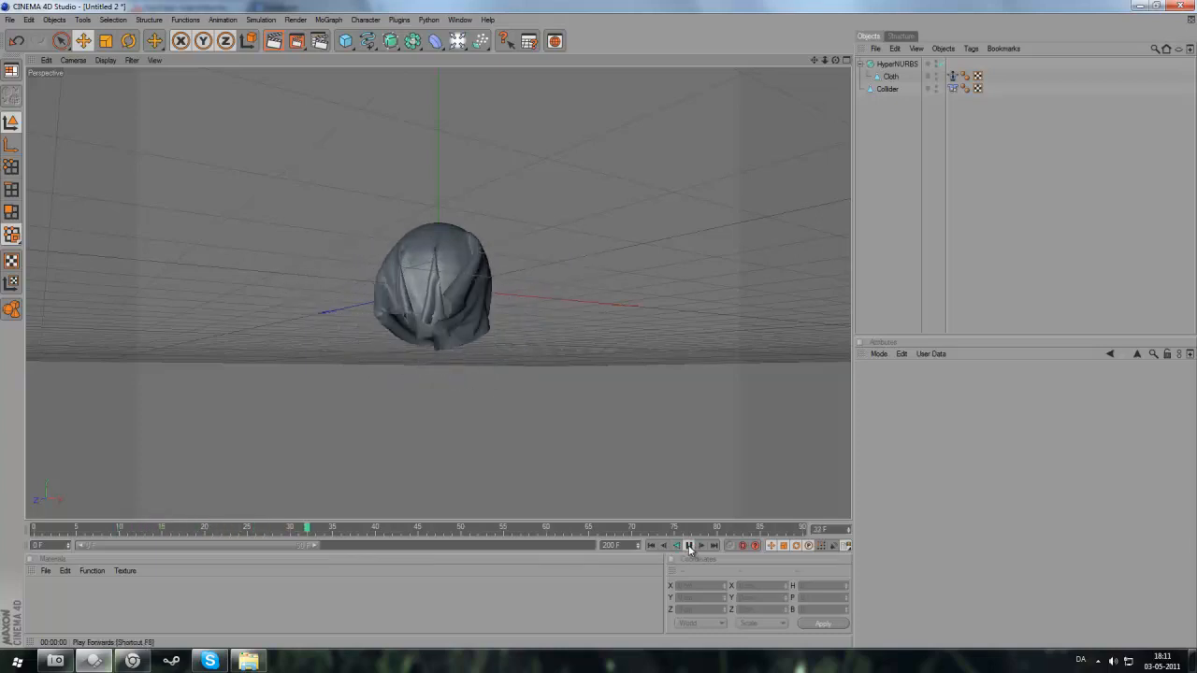
click(689, 546)
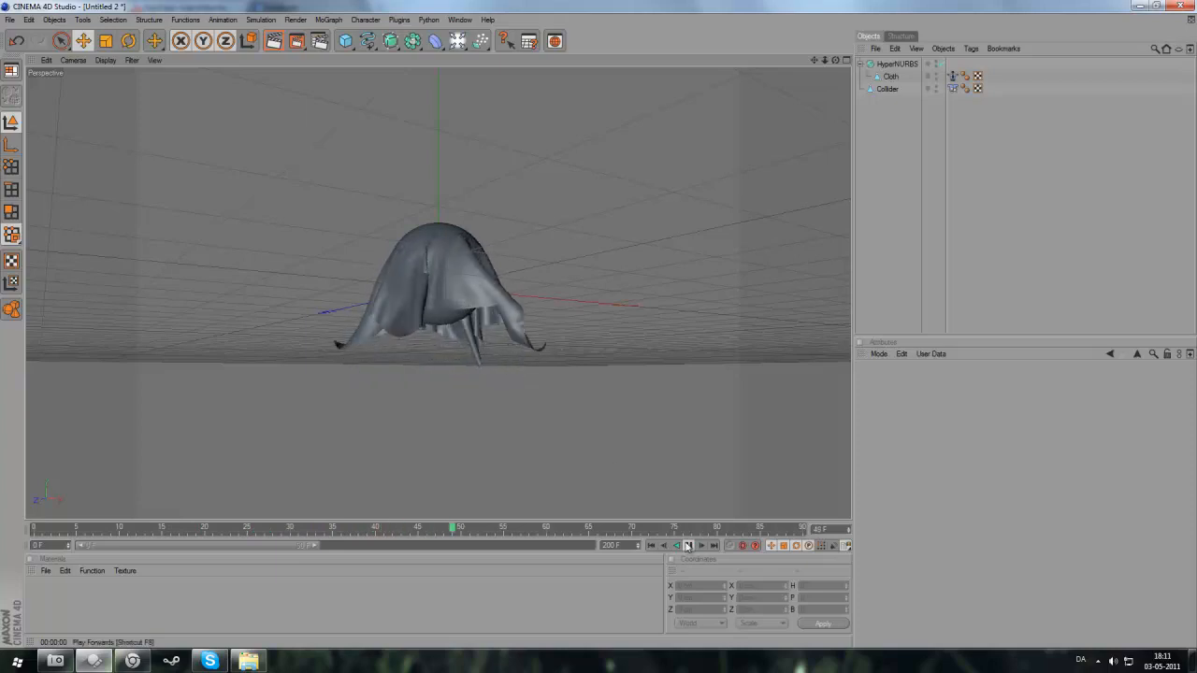
click(690, 546)
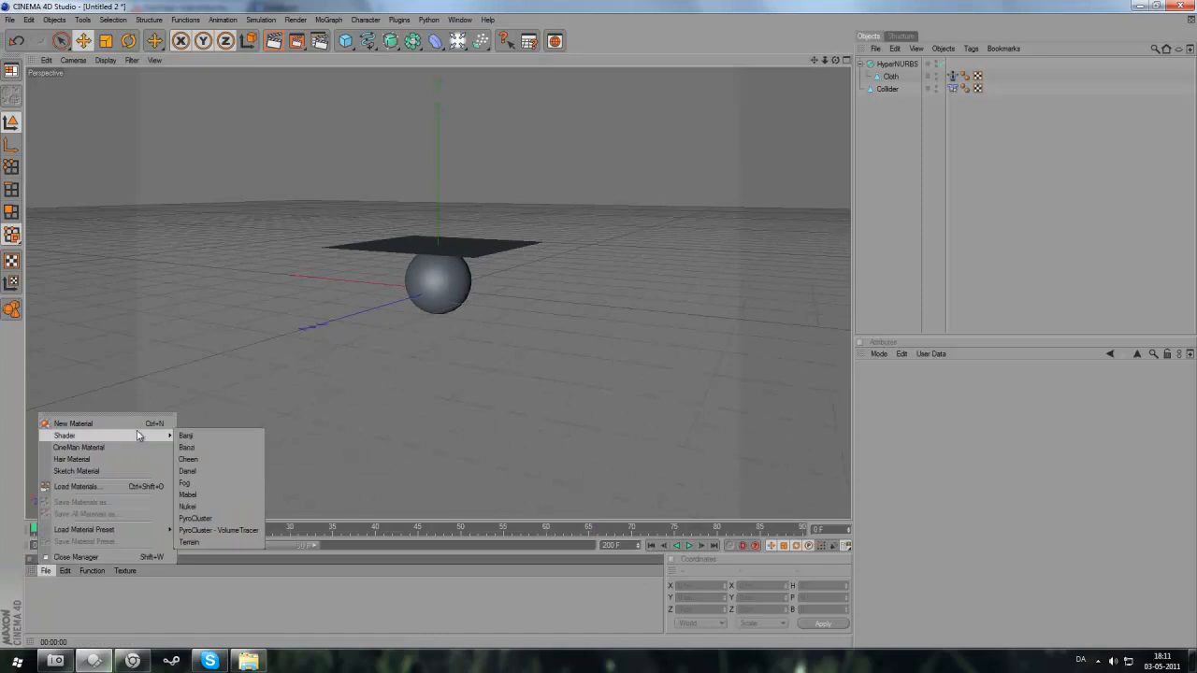
- Create a Nukei material and pick a new diffuse colour for it
click(187, 507)
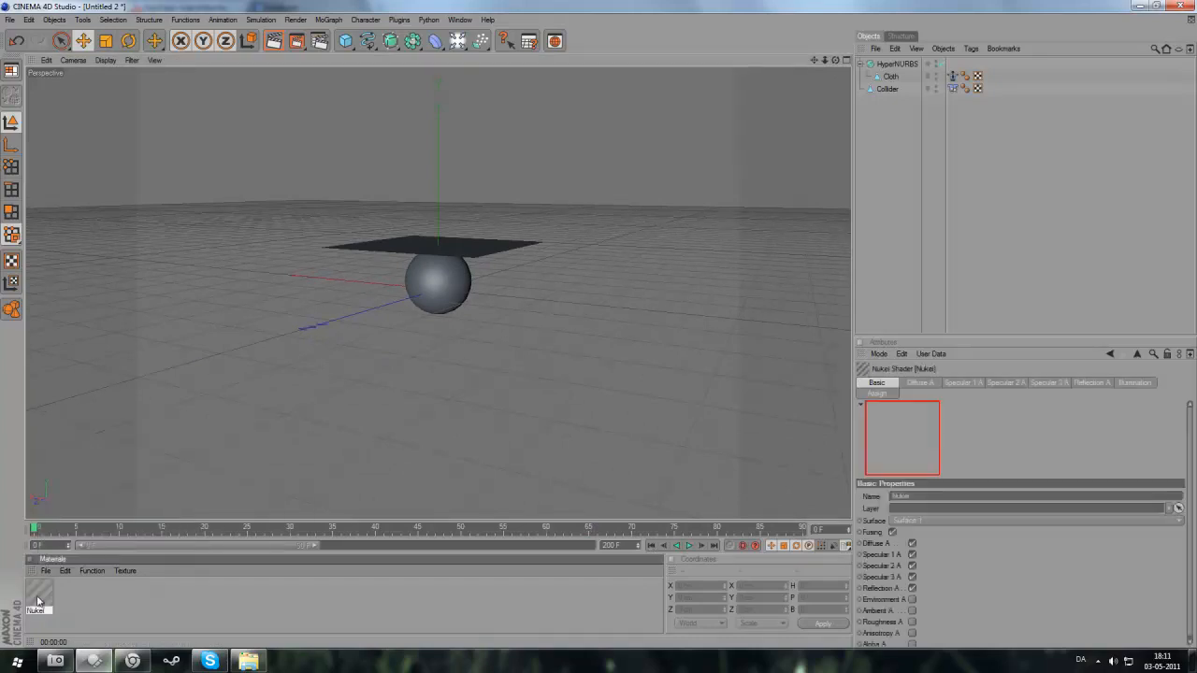
double_click(37, 594)
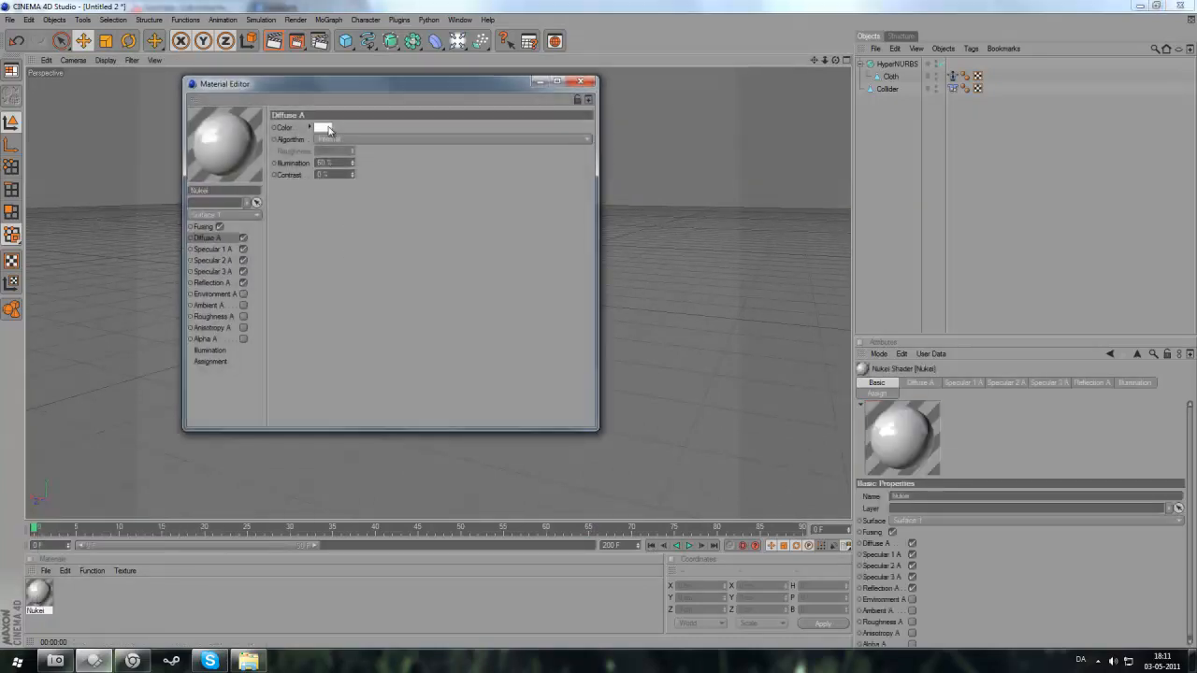
click(324, 127)
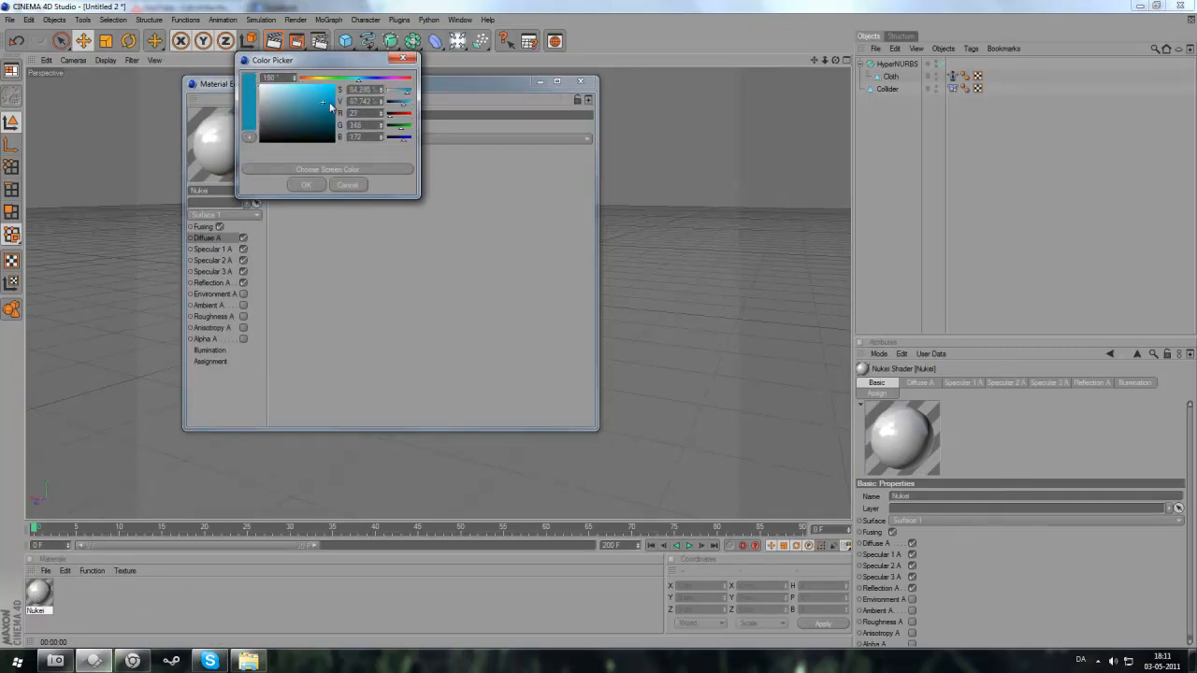
click(307, 184)
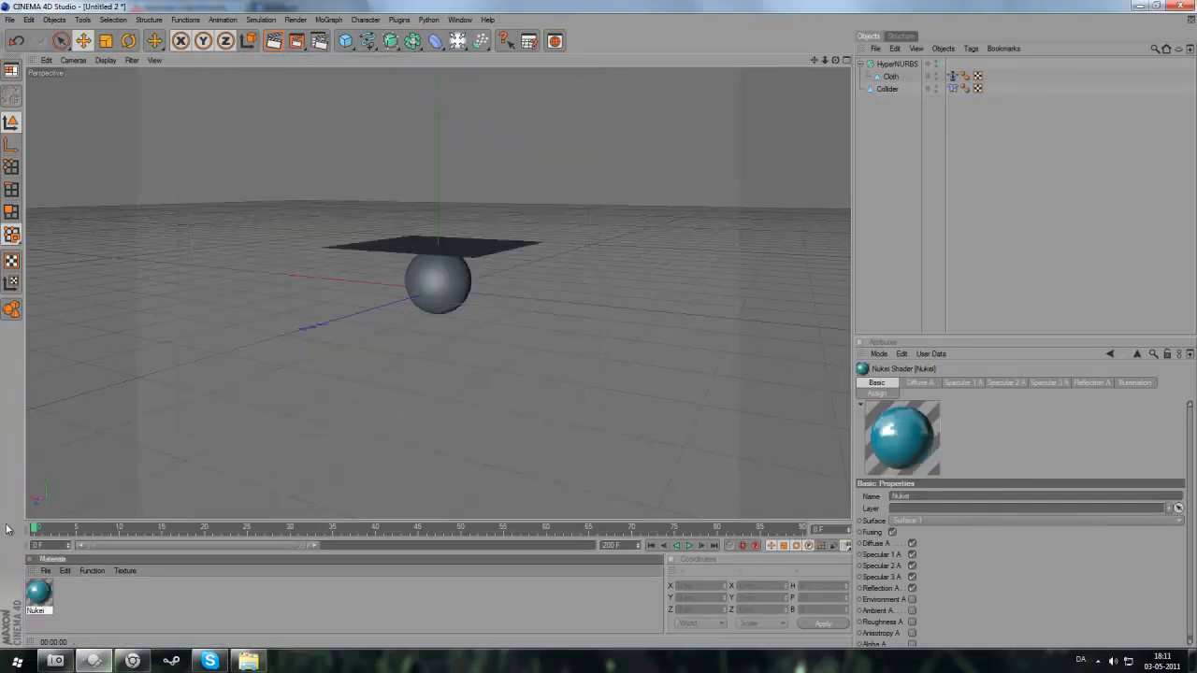
- Create a second Nukei material with a red diffuse colour for the Collider sphere
click(46, 570)
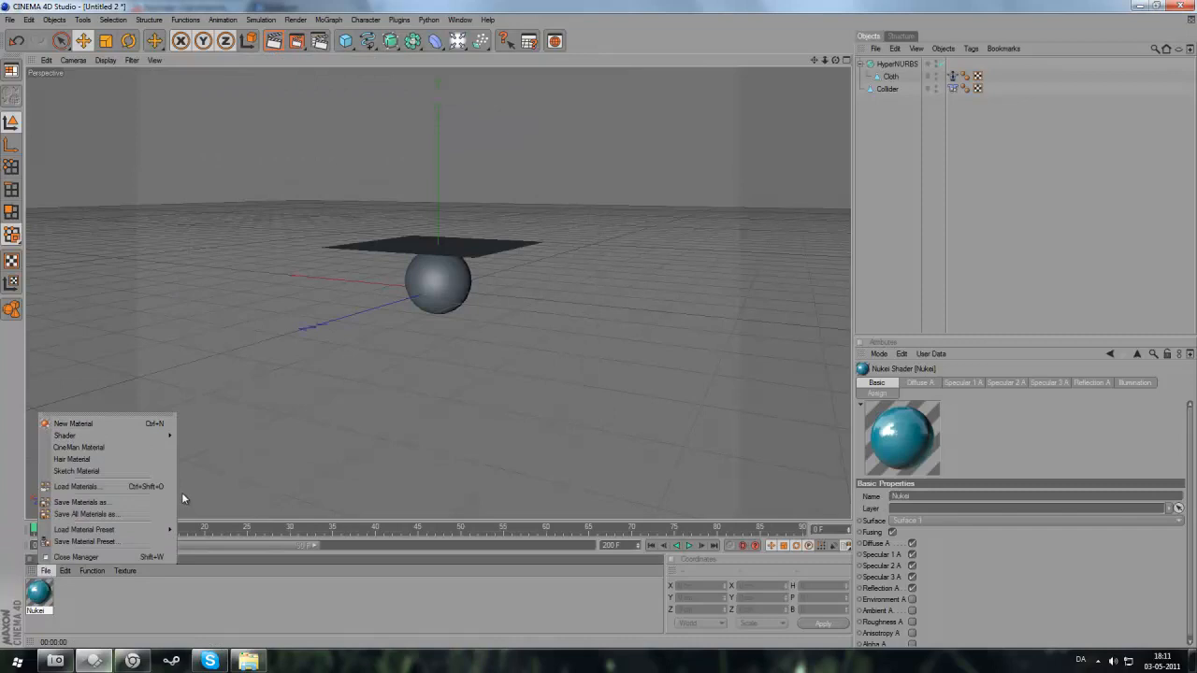
mouse_move(65, 434)
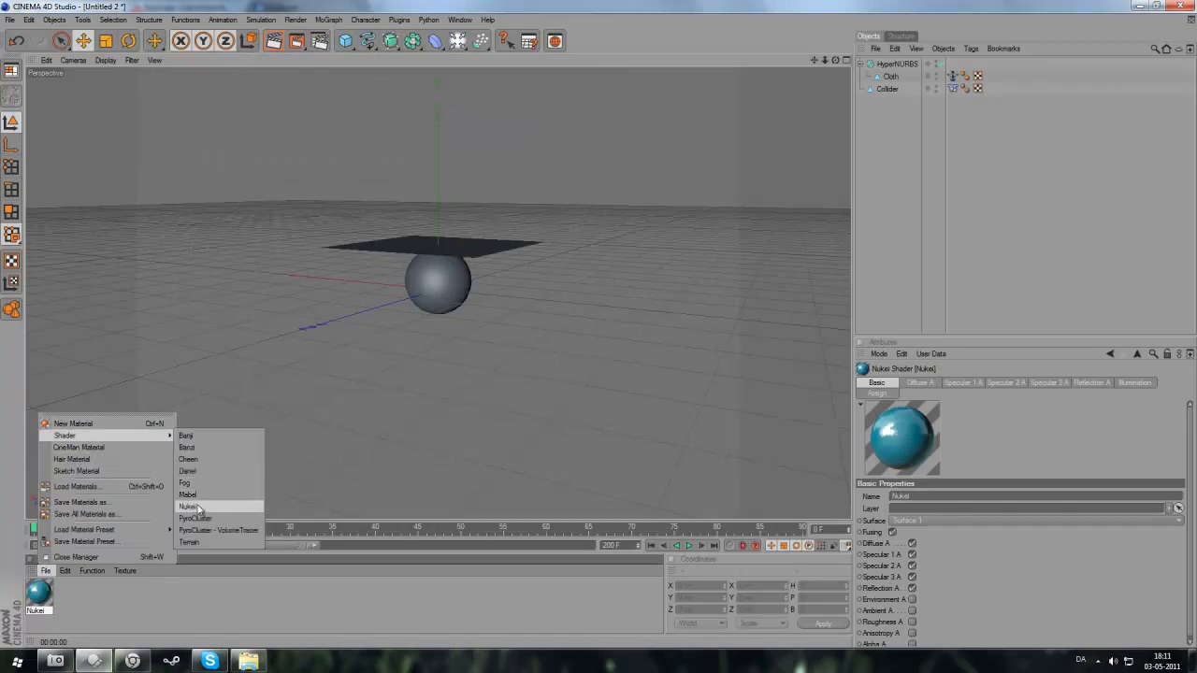
click(190, 507)
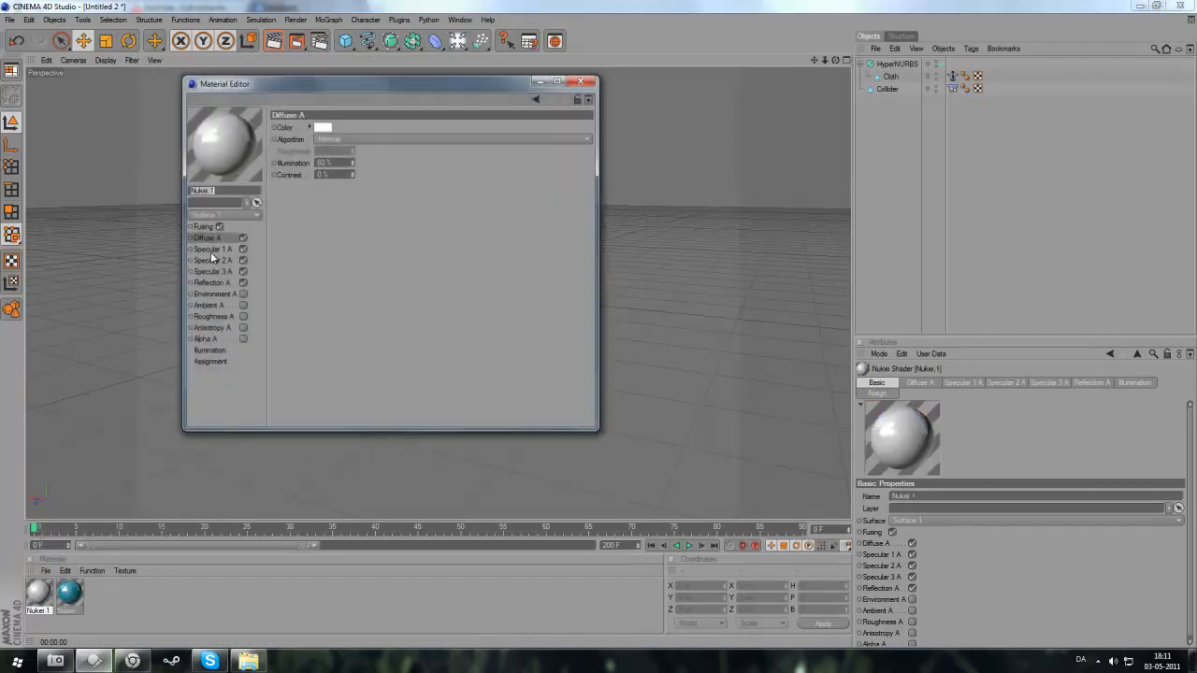
click(322, 126)
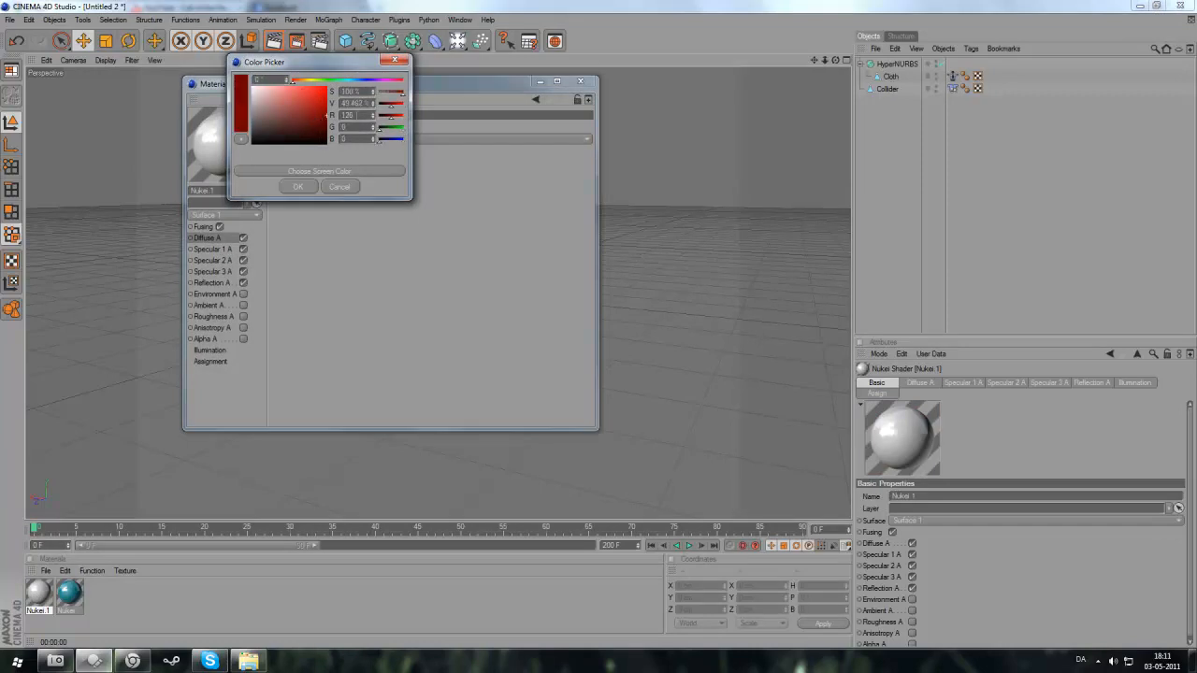
click(297, 186)
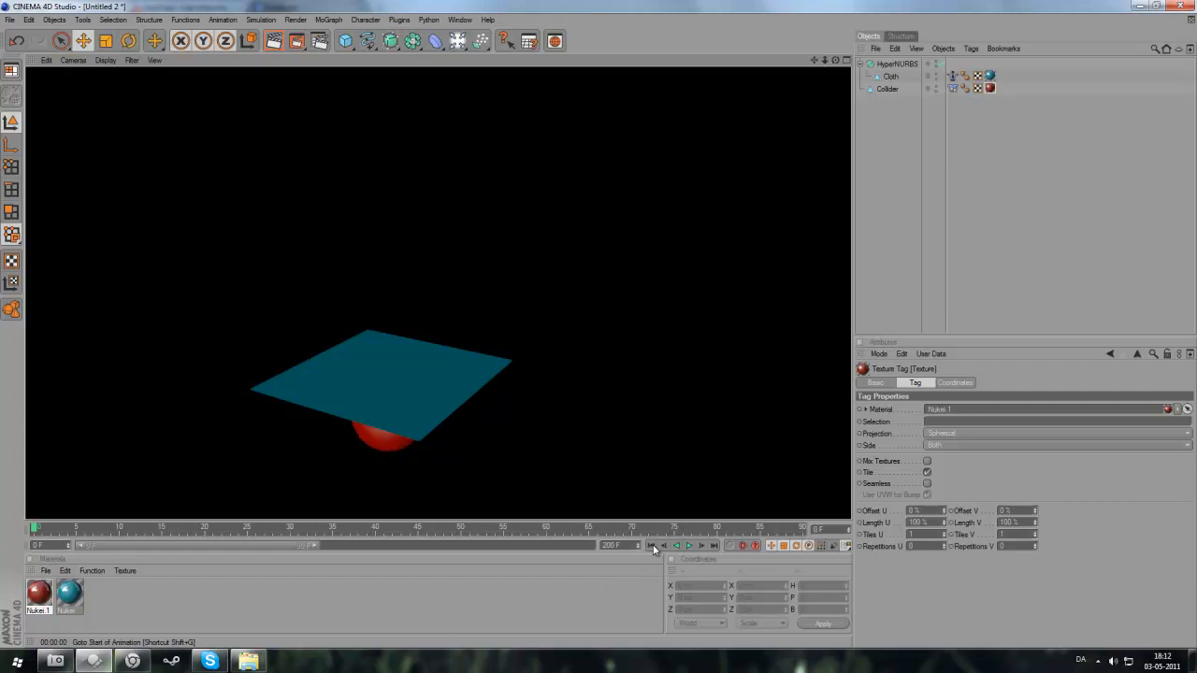
- Replay the simulation from the start, teal cloth draping over the red sphere
click(689, 545)
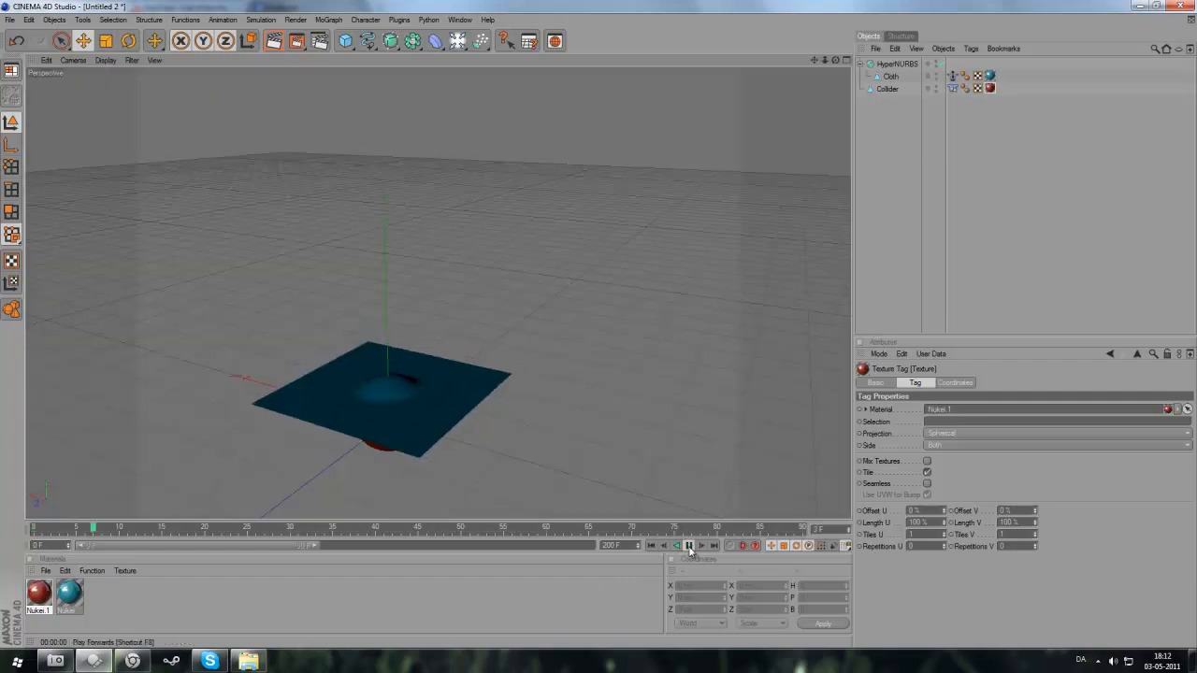
click(688, 545)
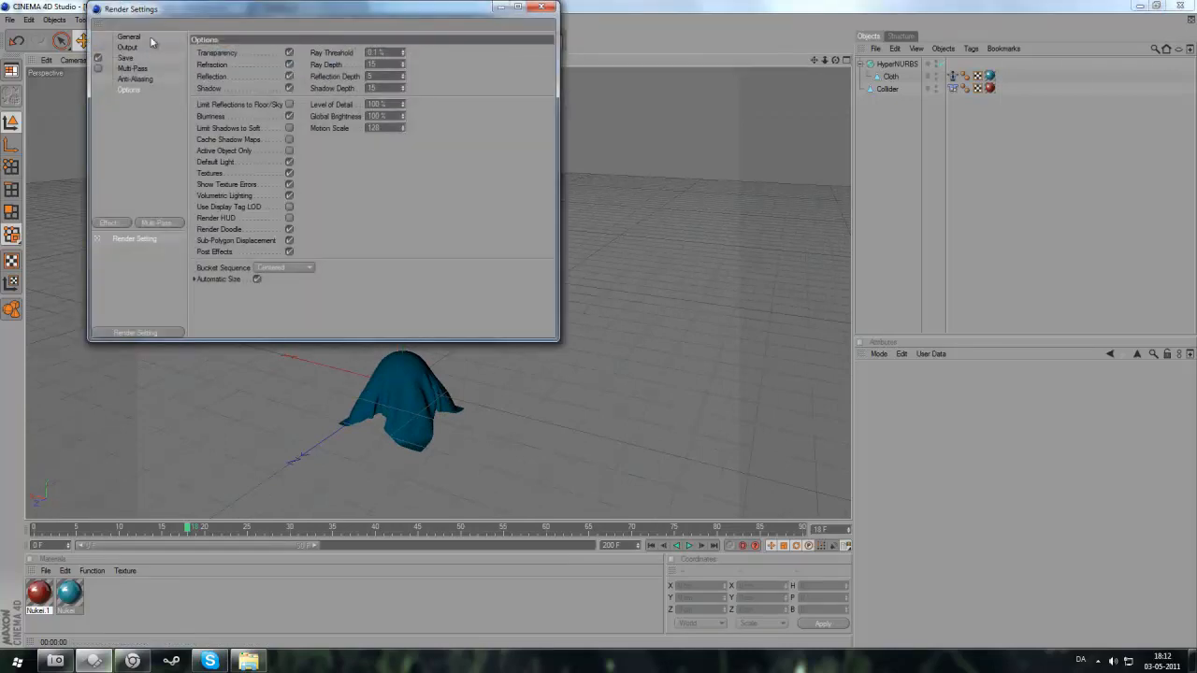
- Set the render output to the Screen 1920x1200 preset with frames 0 to 200
click(129, 37)
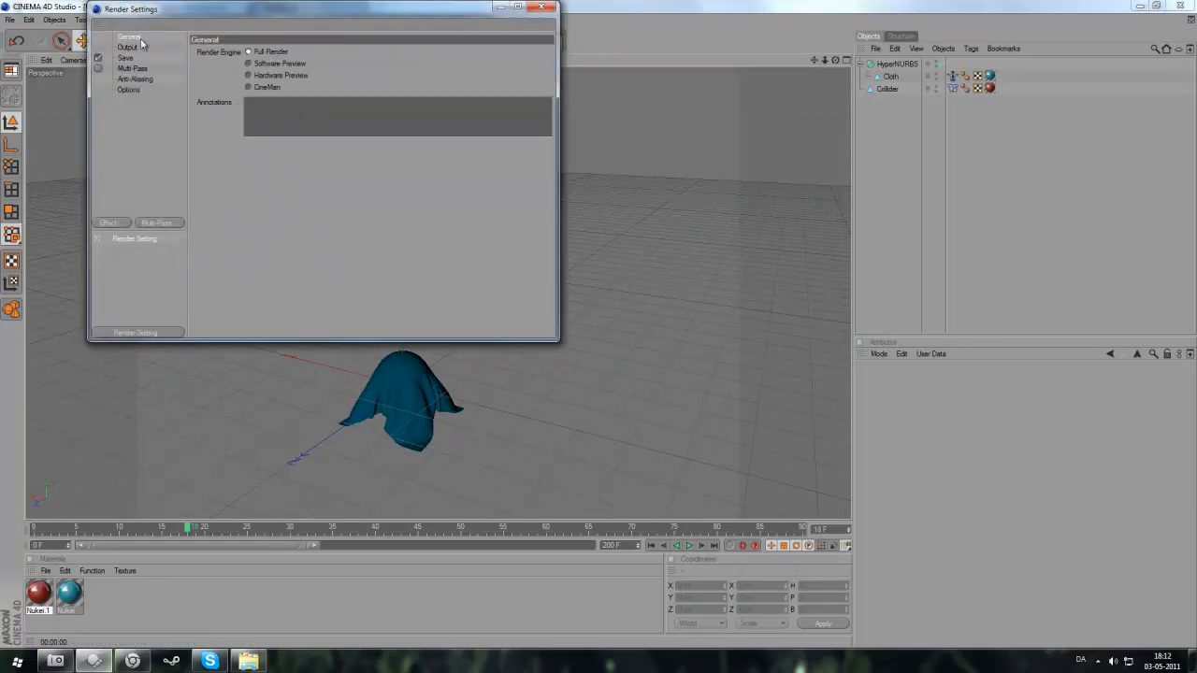
click(127, 47)
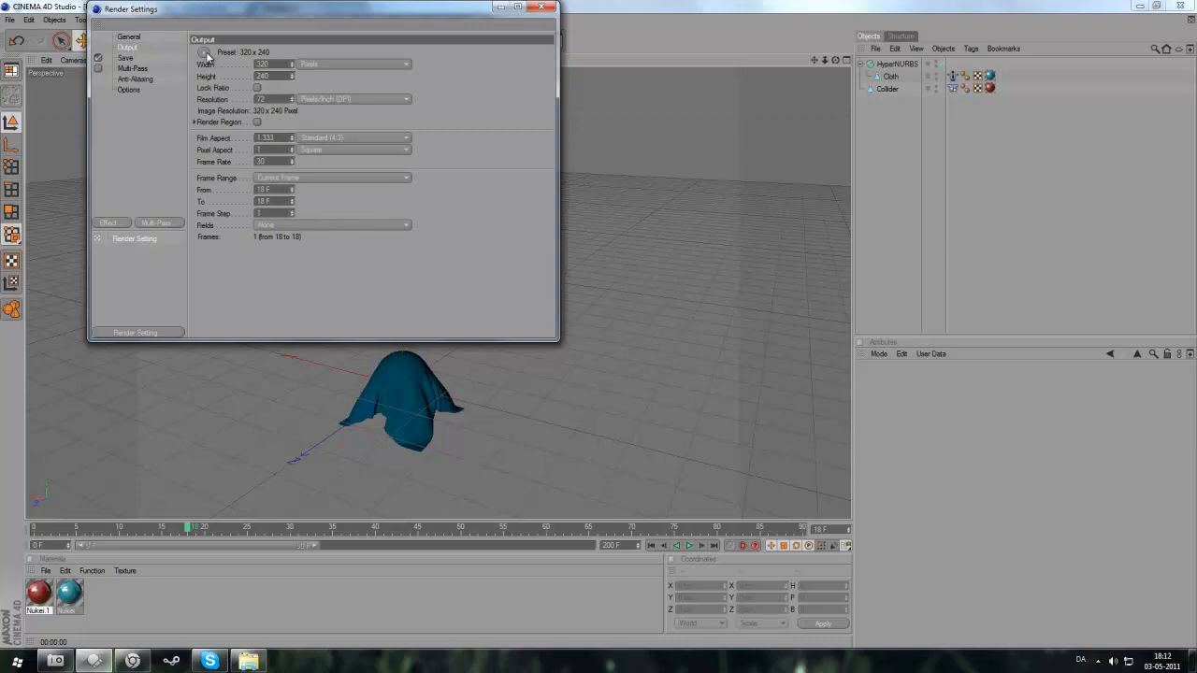
click(203, 53)
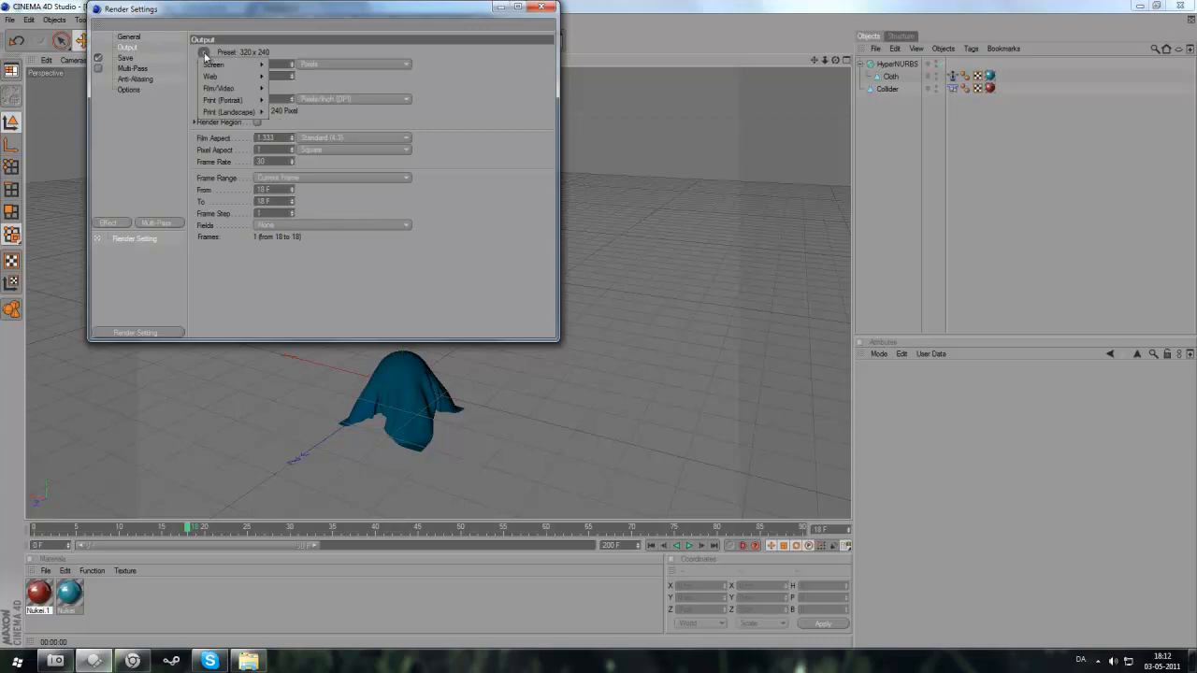
click(214, 64)
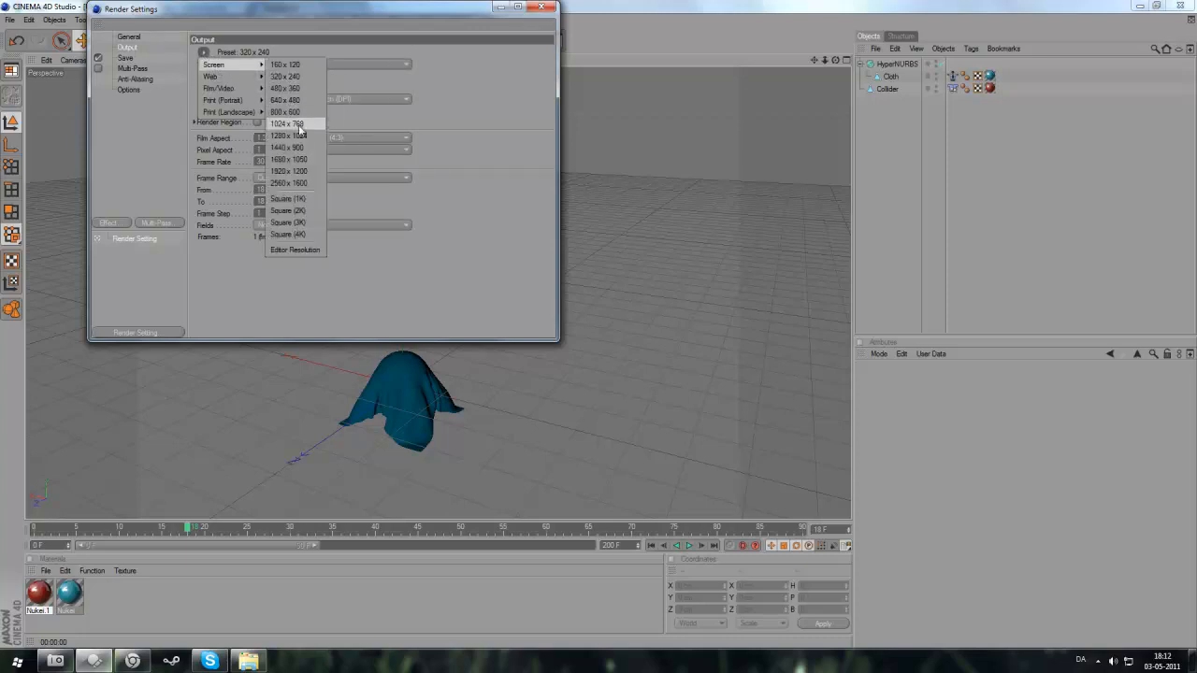
mouse_move(288, 171)
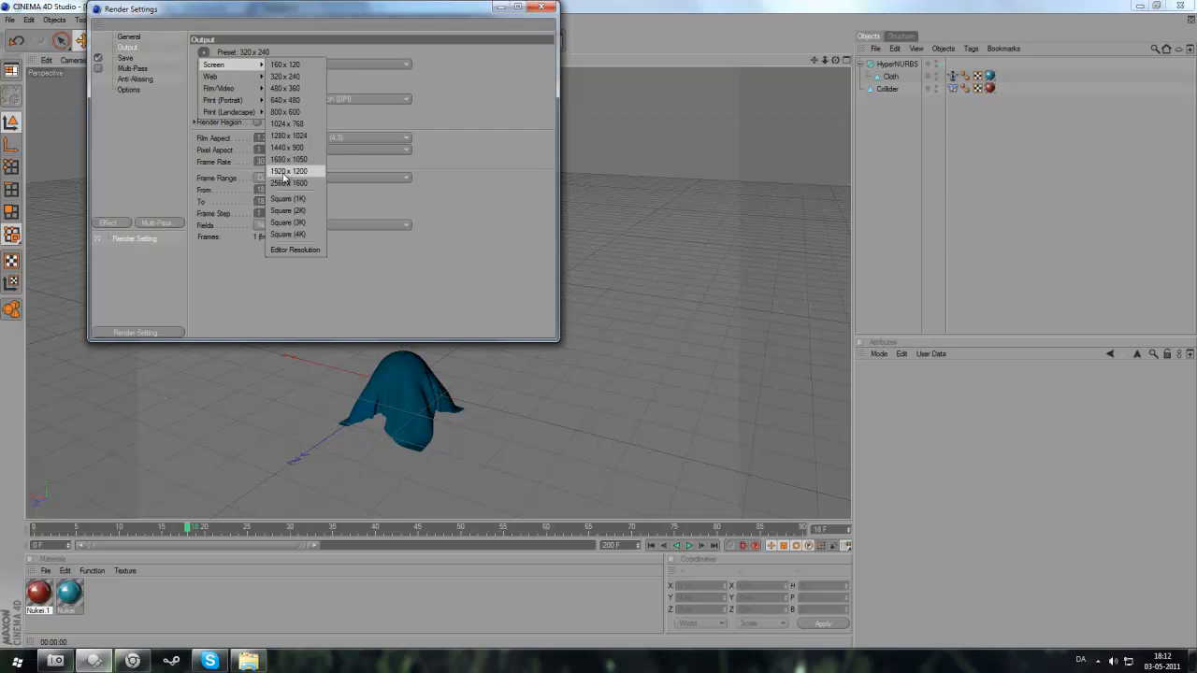
click(288, 171)
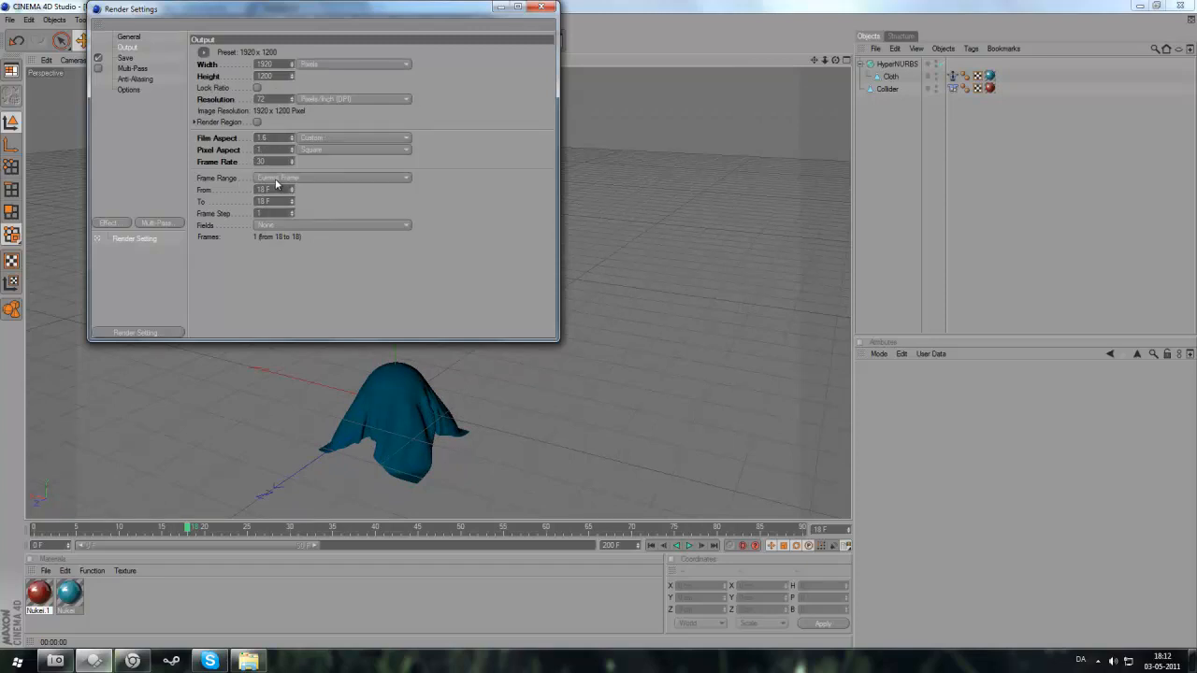
click(332, 177)
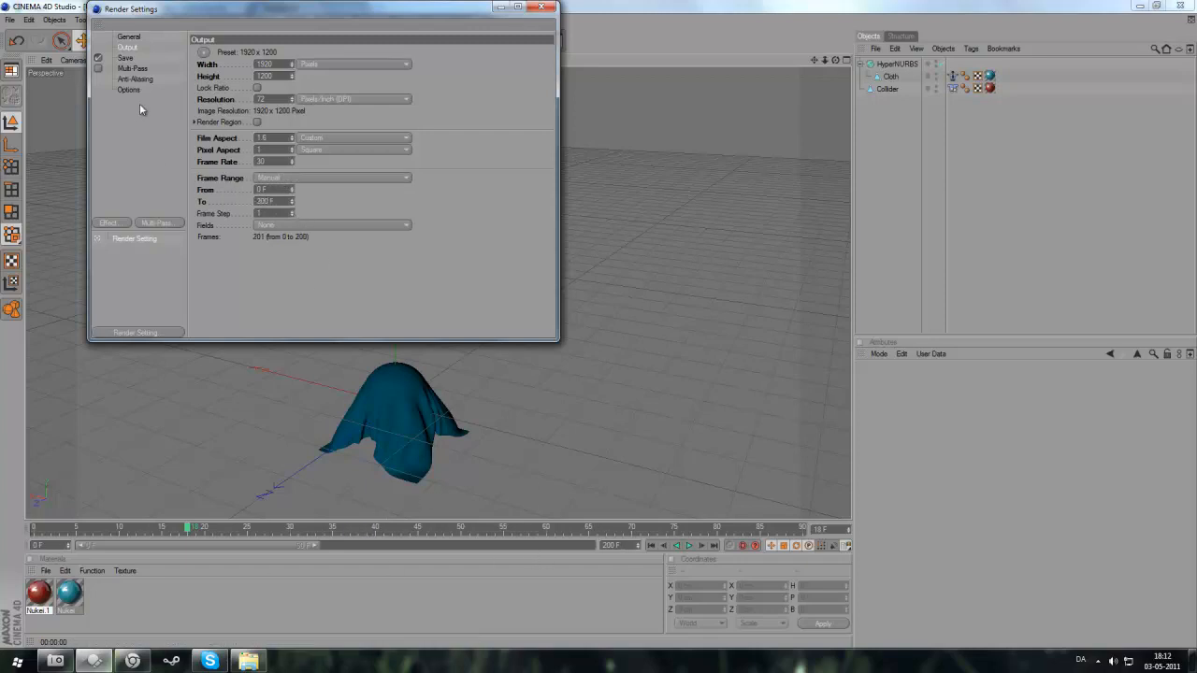
click(125, 58)
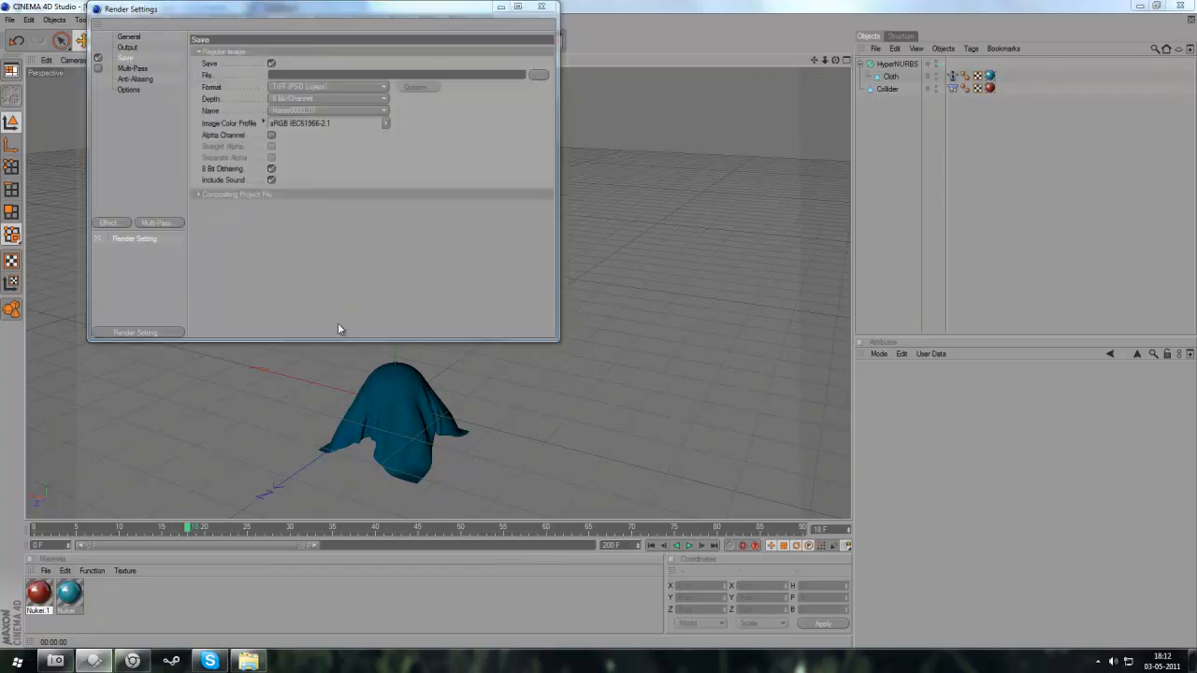
- Output a QuickTime movie CLOTH TEST with Animation compression, 30 fps, millions of colours
click(538, 75)
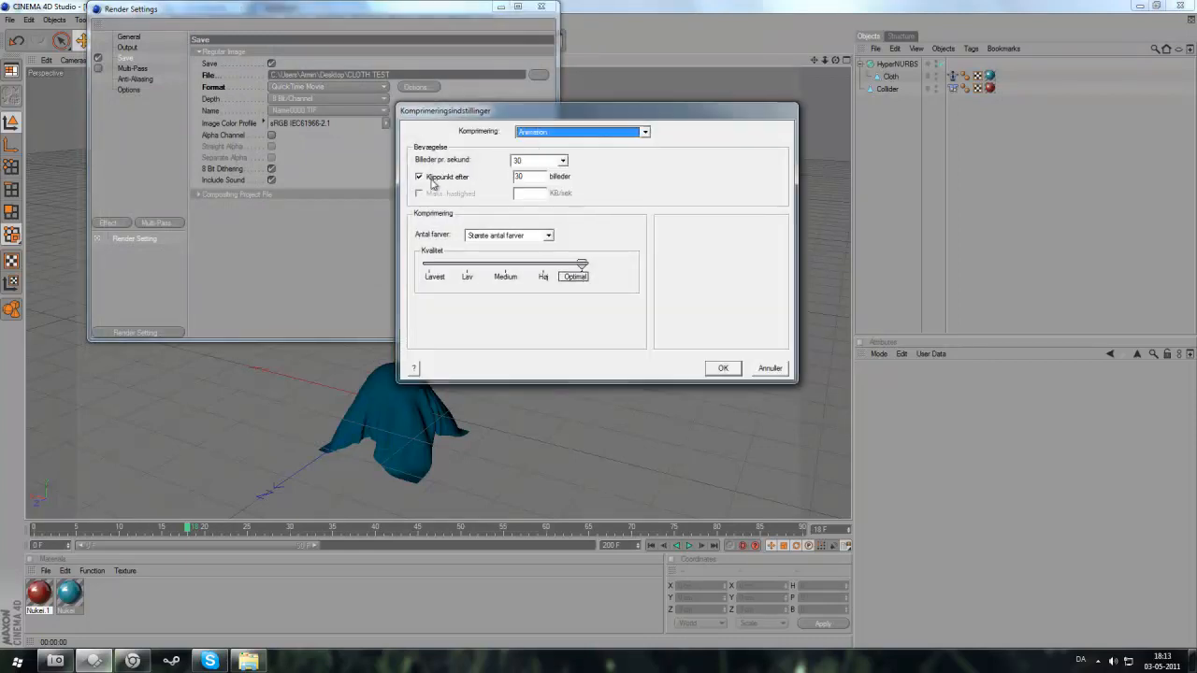
click(562, 160)
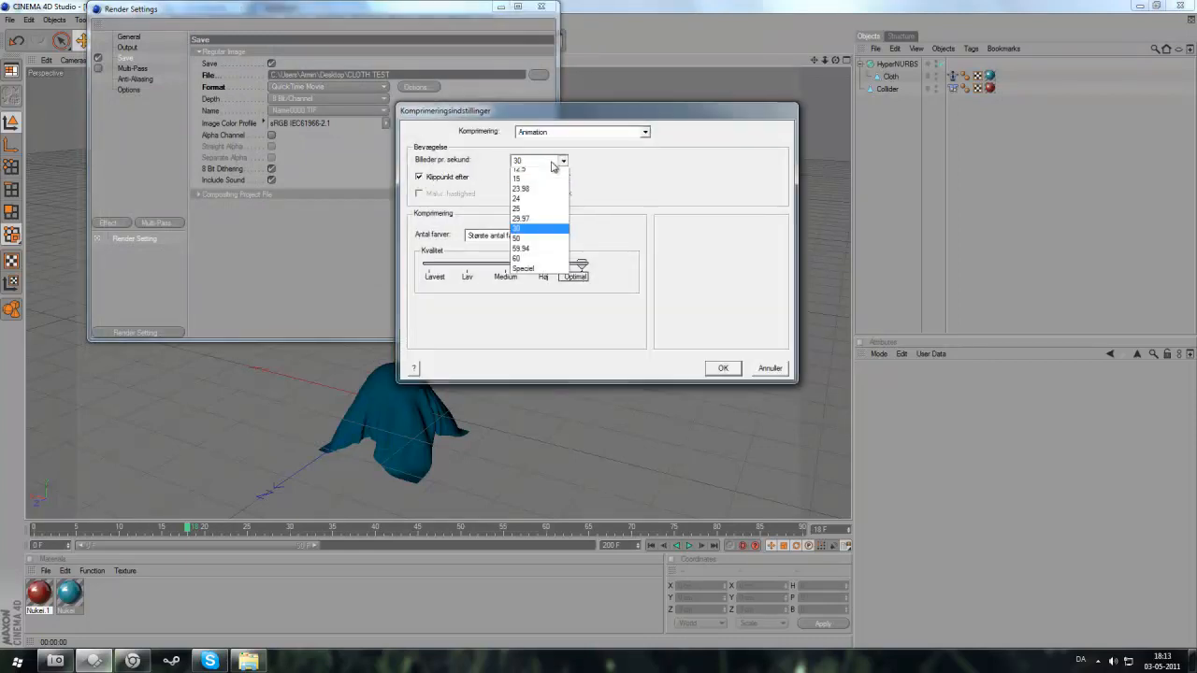
click(538, 228)
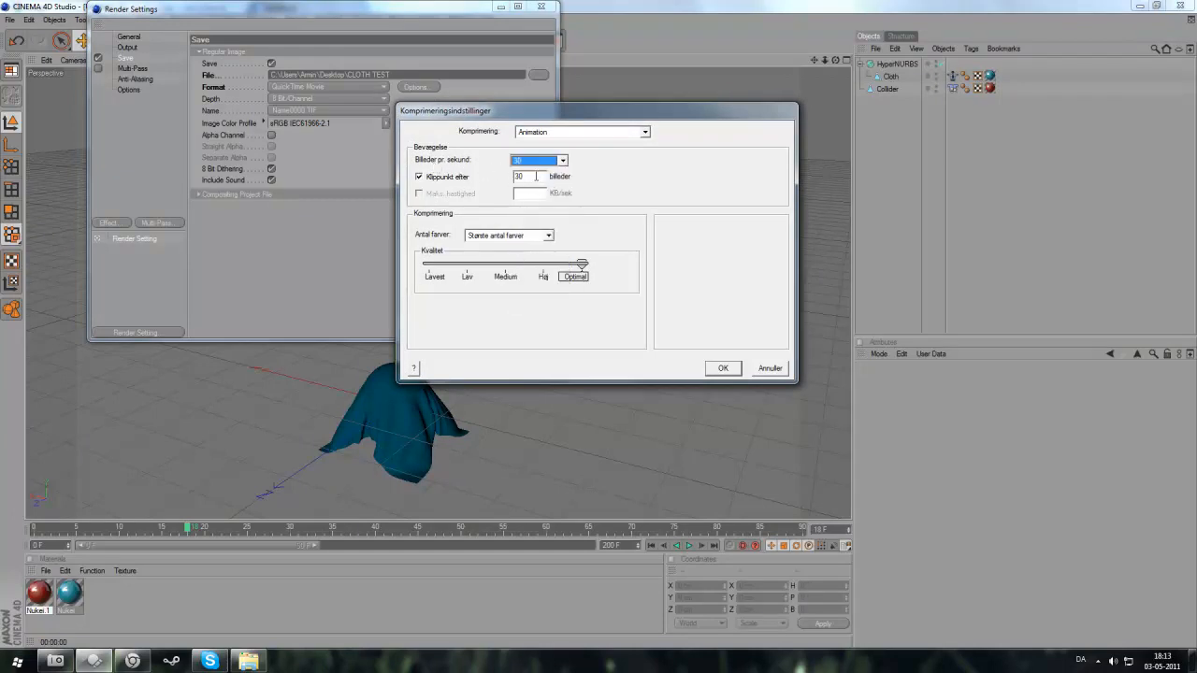
click(528, 177)
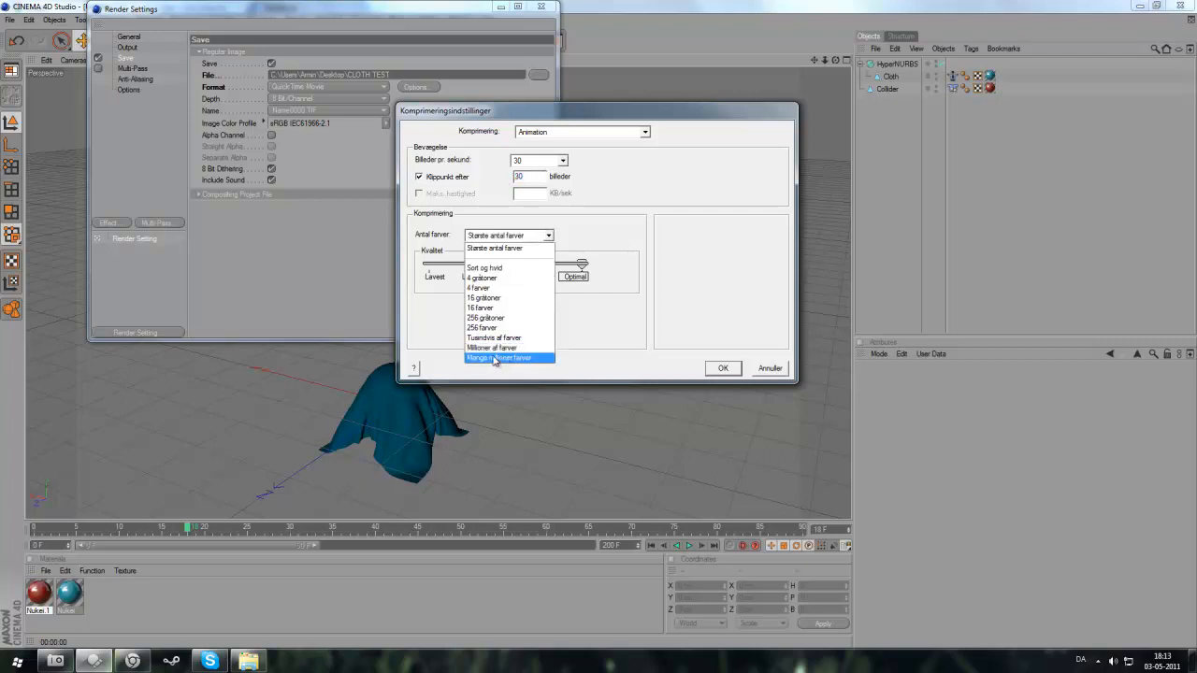
click(498, 357)
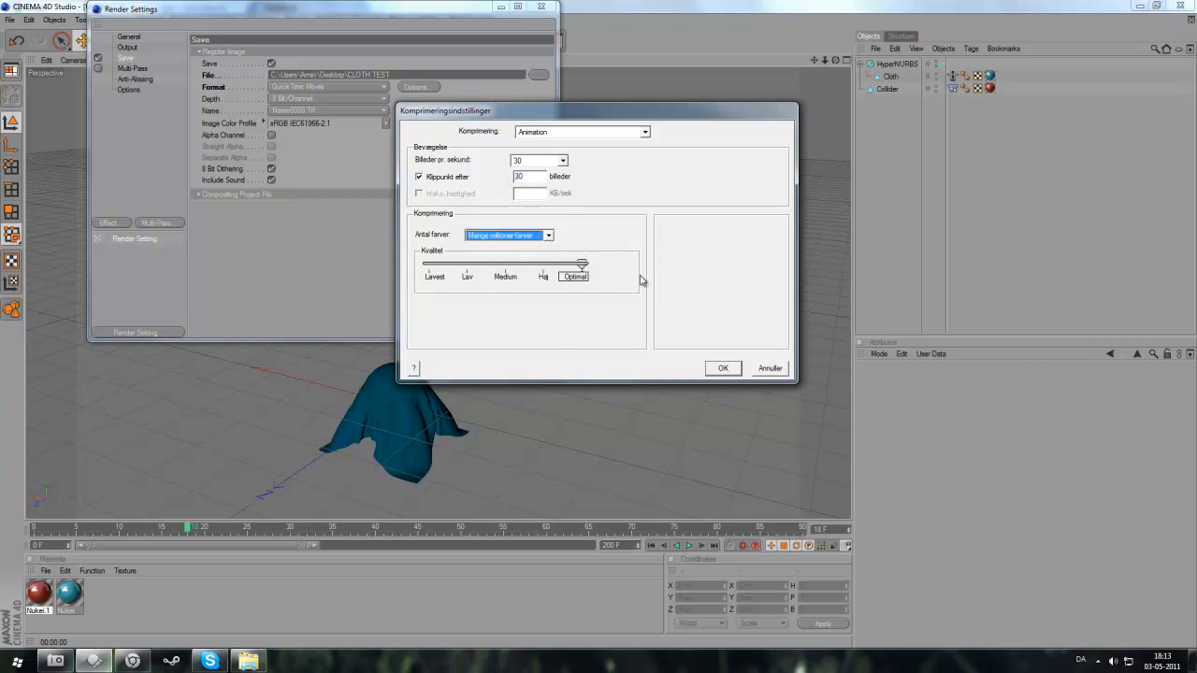
click(722, 367)
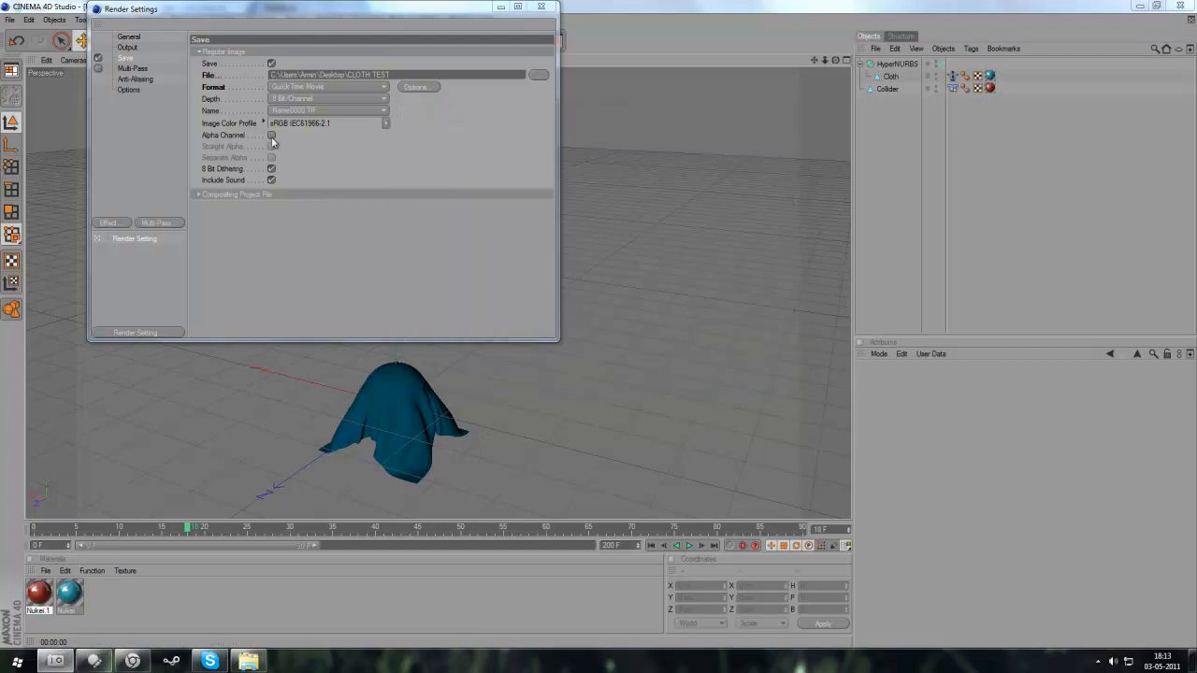
mouse_move(260, 139)
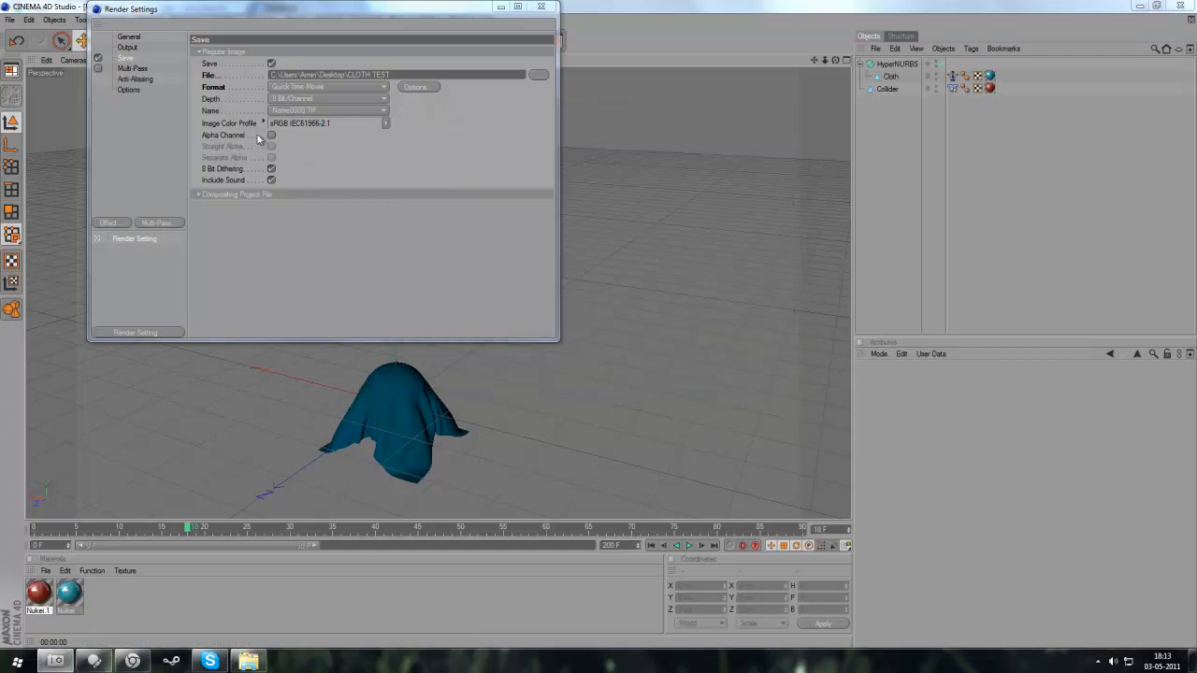
mouse_move(227, 134)
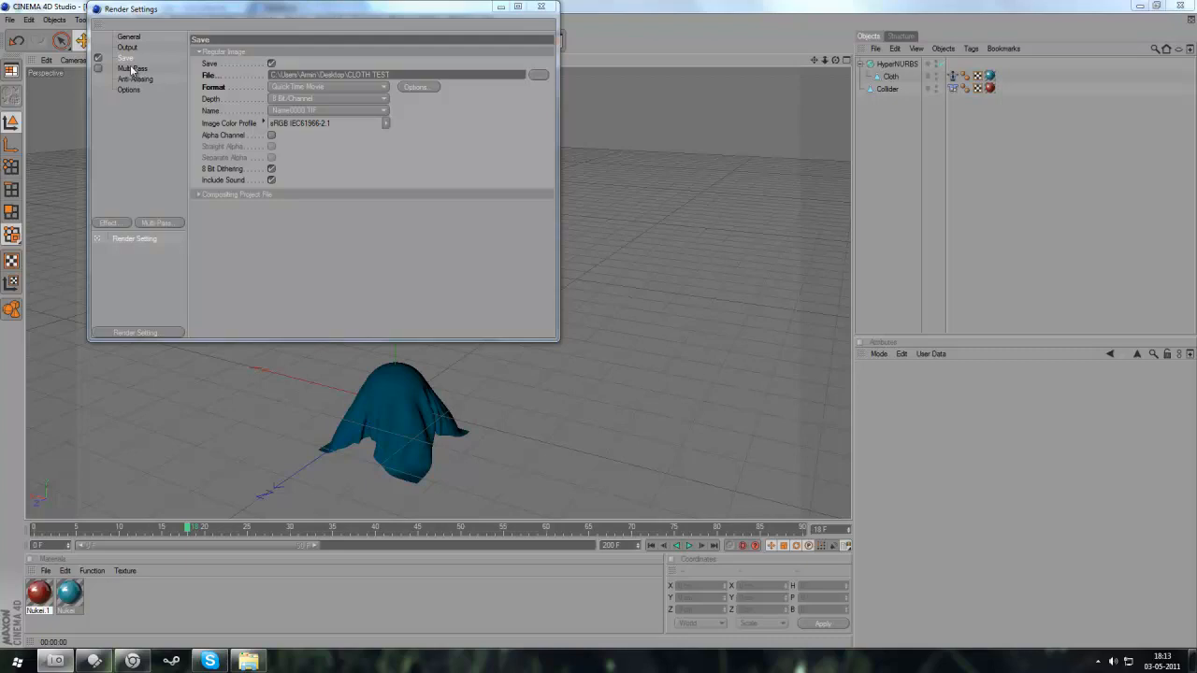
mouse_move(140, 80)
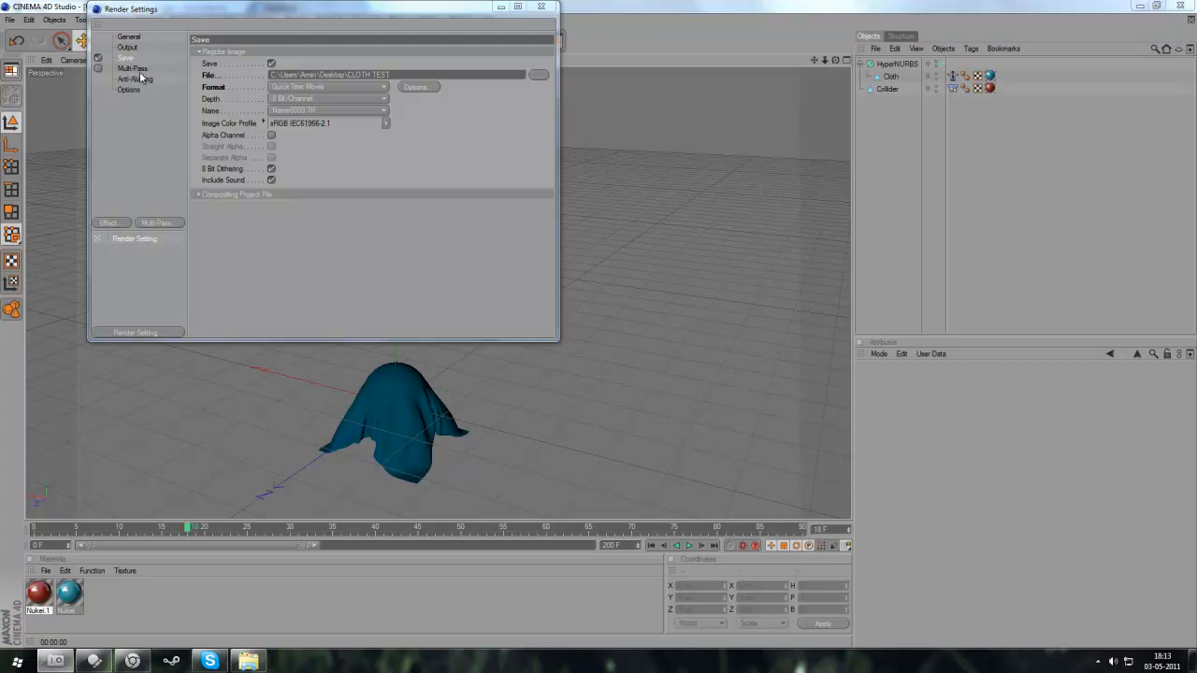
- Choose an anti-aliasing level and render the cloth animation to the Picture Viewer
click(136, 79)
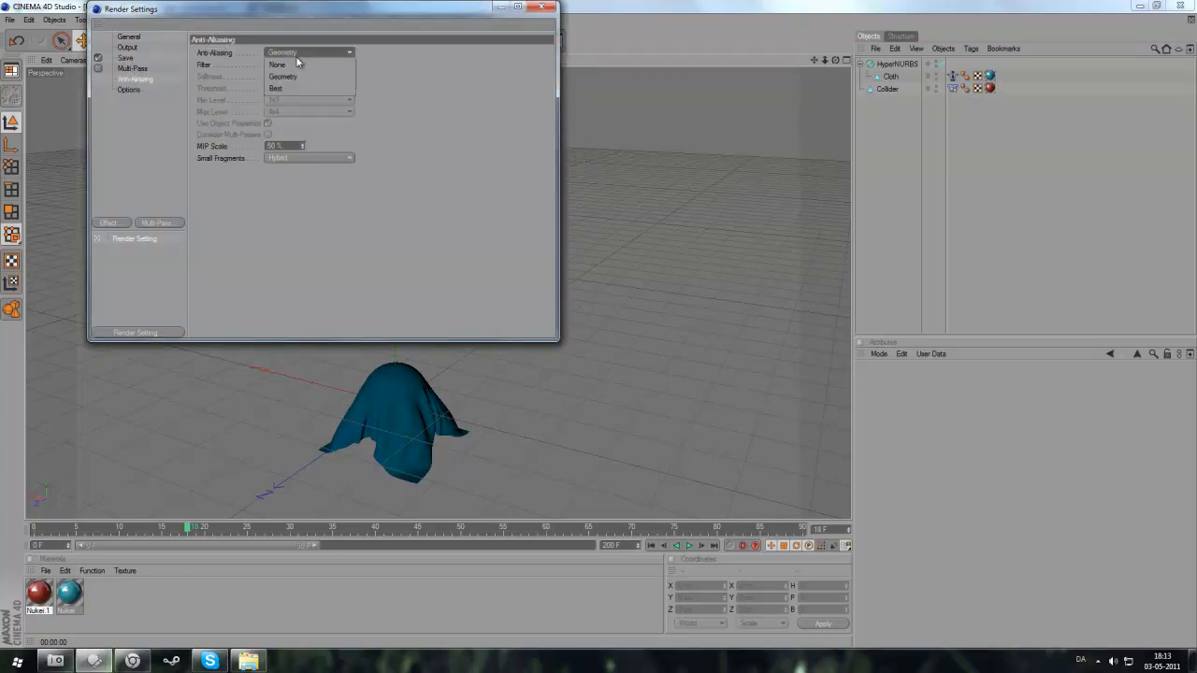
click(128, 89)
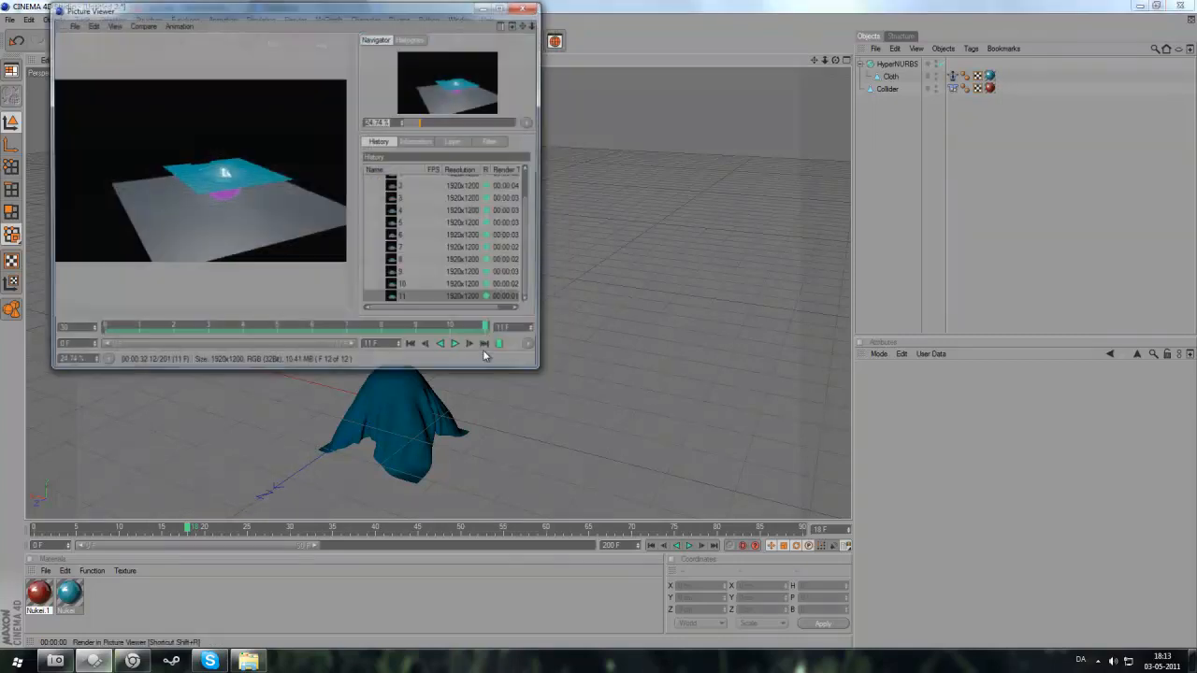
- Close the Picture Viewer and confirm stopping the in-progress render
click(533, 8)
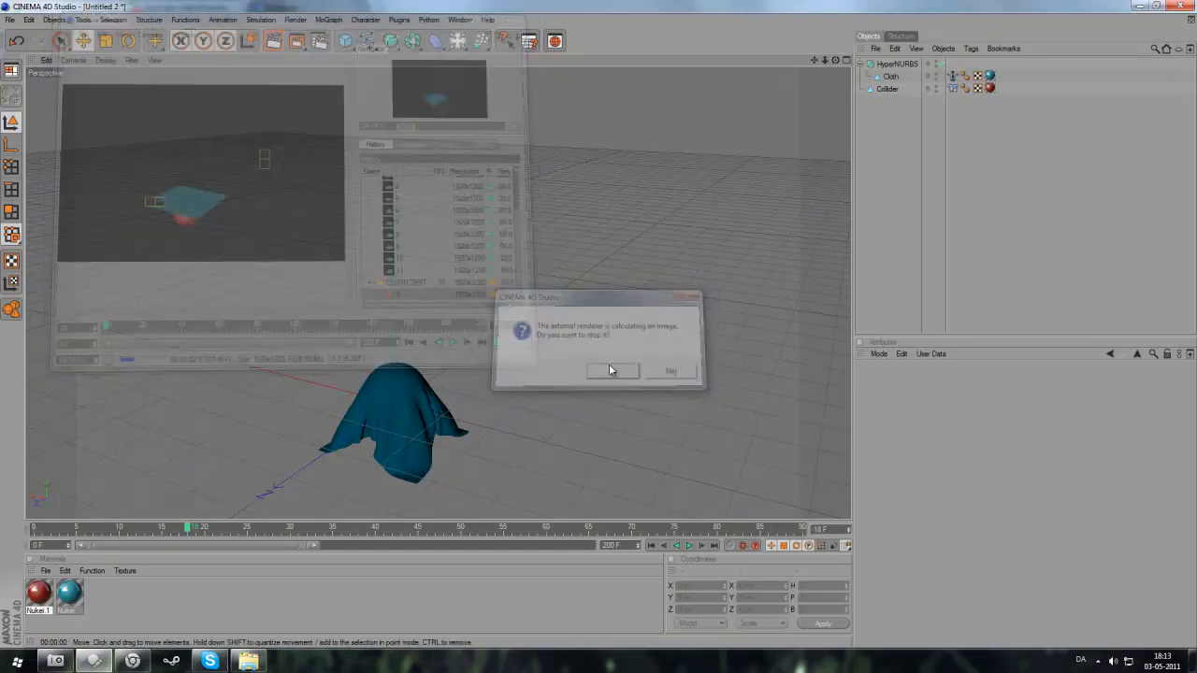
click(612, 371)
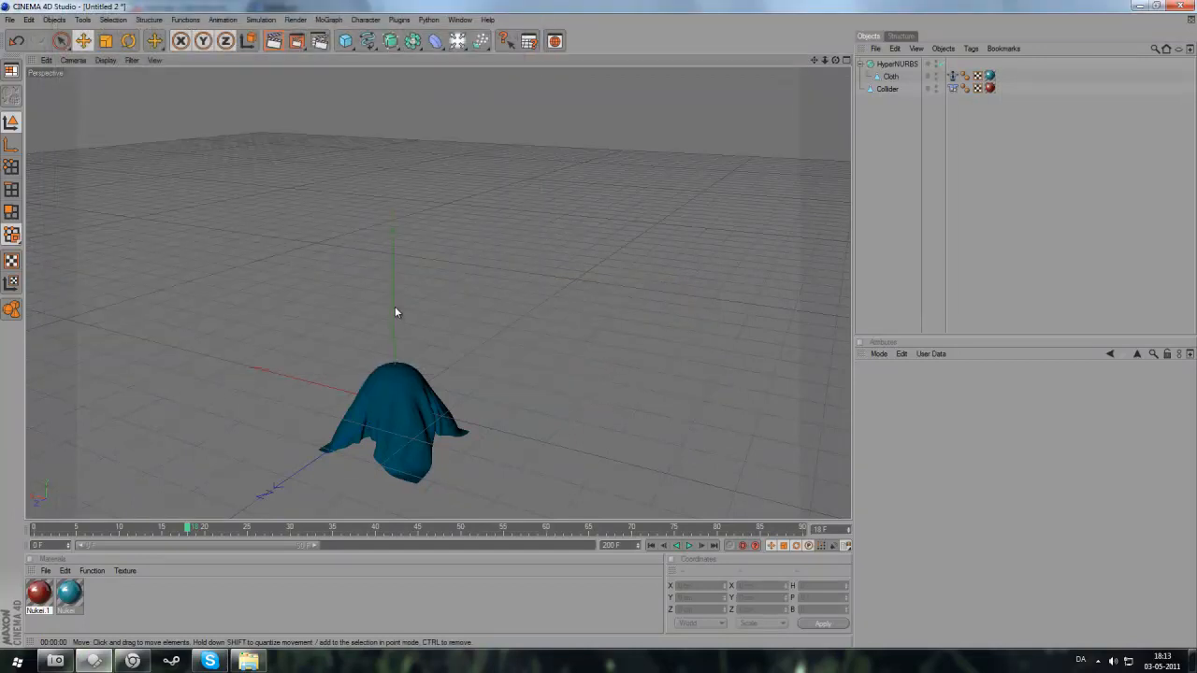